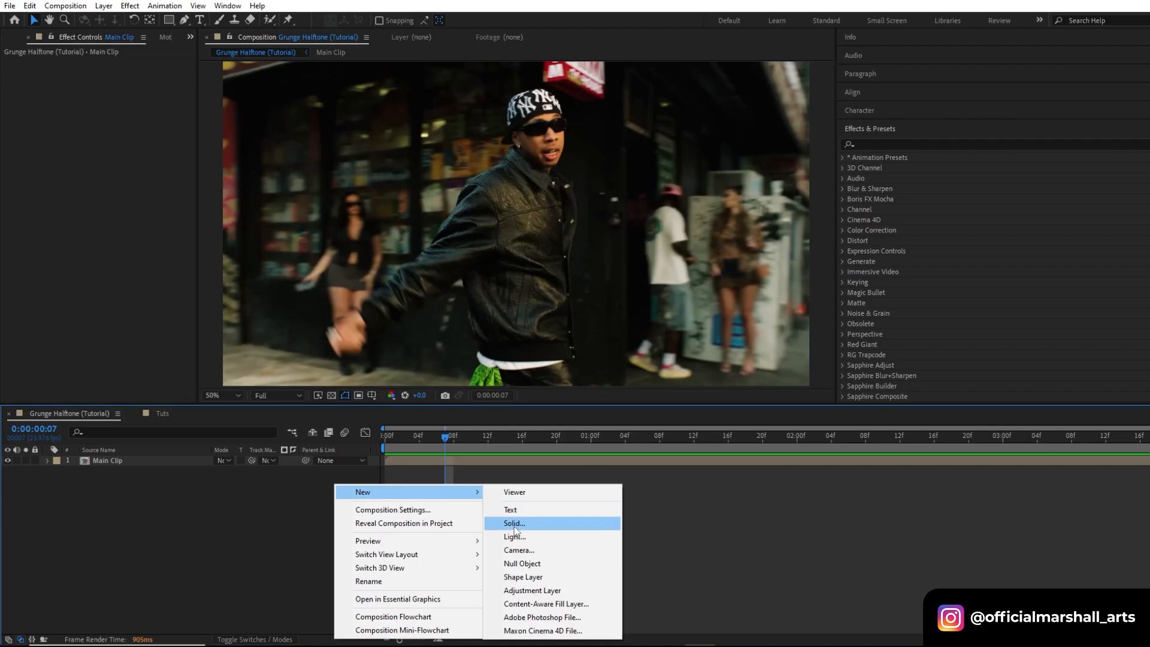
Create a white solid named CC Ball and search 'cc ball' in Effects & Presets
{"action": "left_click", "coordinate": [514, 523]}
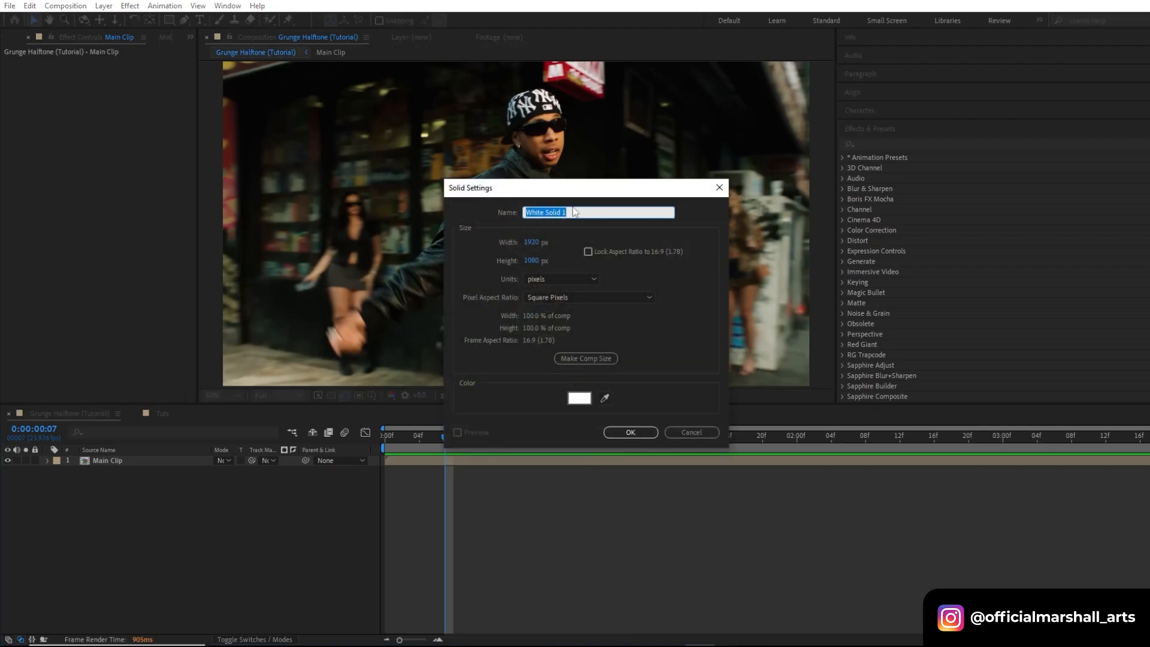
{"action": "type", "text": "CC Ball"}
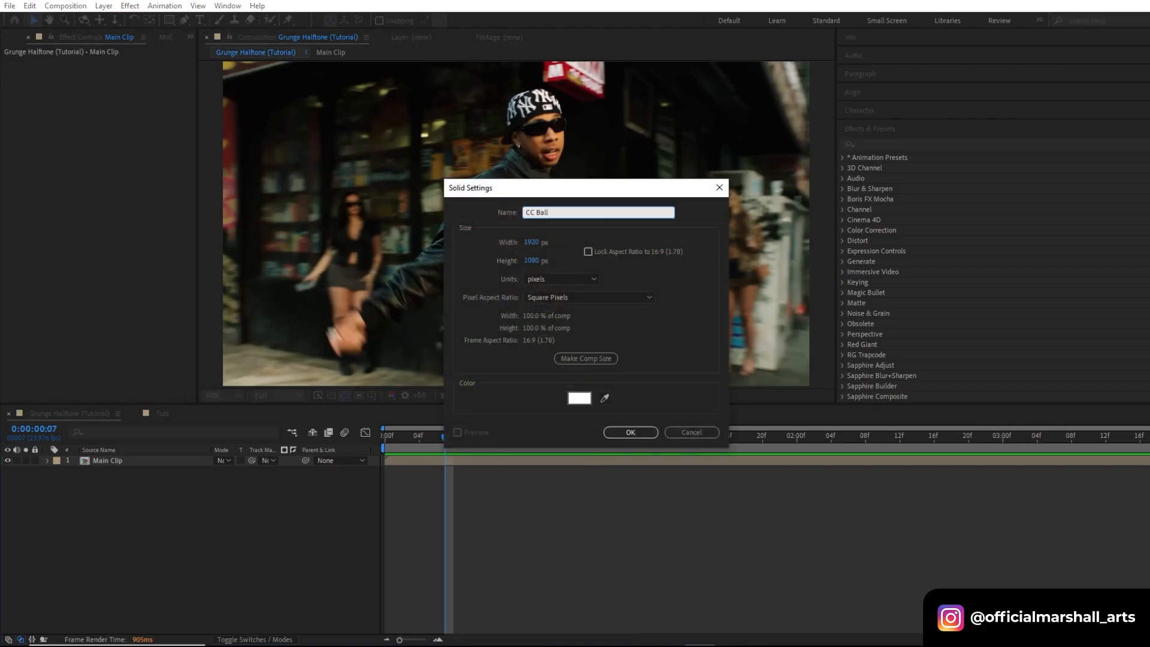
{"action": "left_click", "coordinate": [629, 433]}
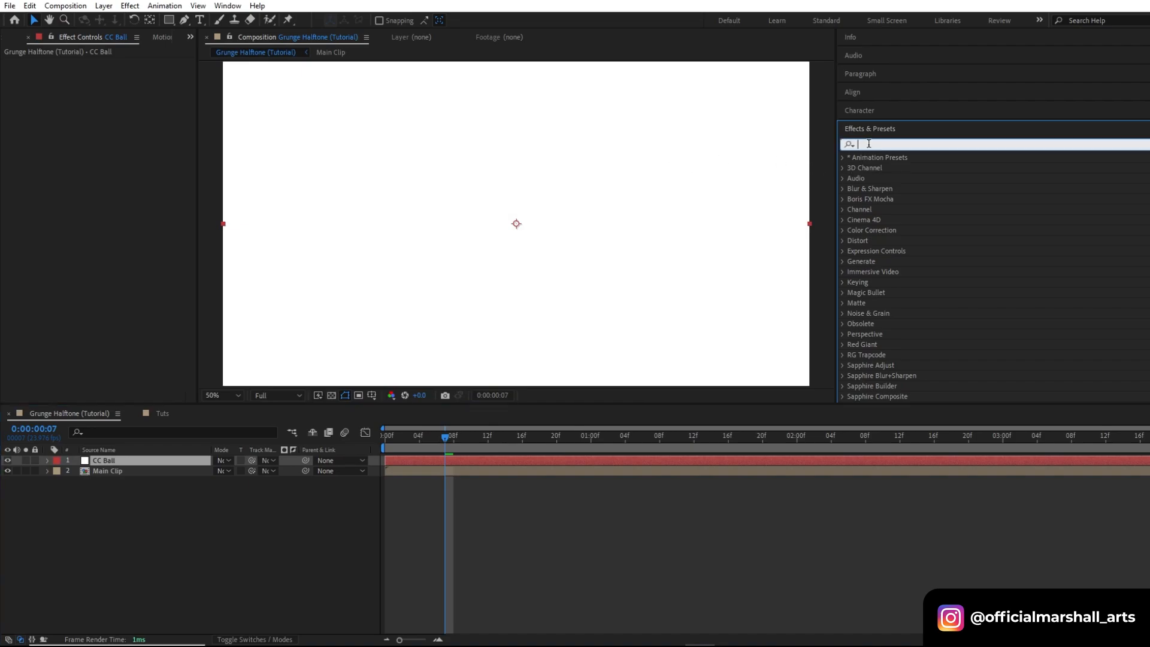
{"action": "type", "text": "cc ball"}
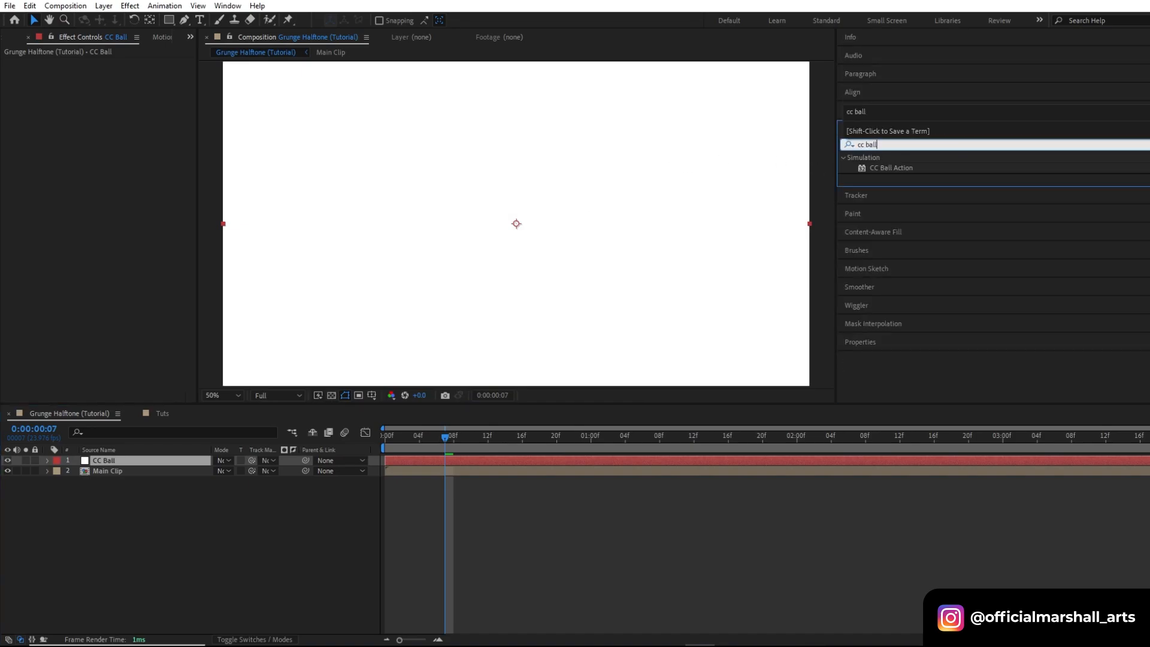
Apply CC Ball Action to the solid, set its mode to Overlay, and return to clip start
{"action": "left_click", "coordinate": [892, 168]}
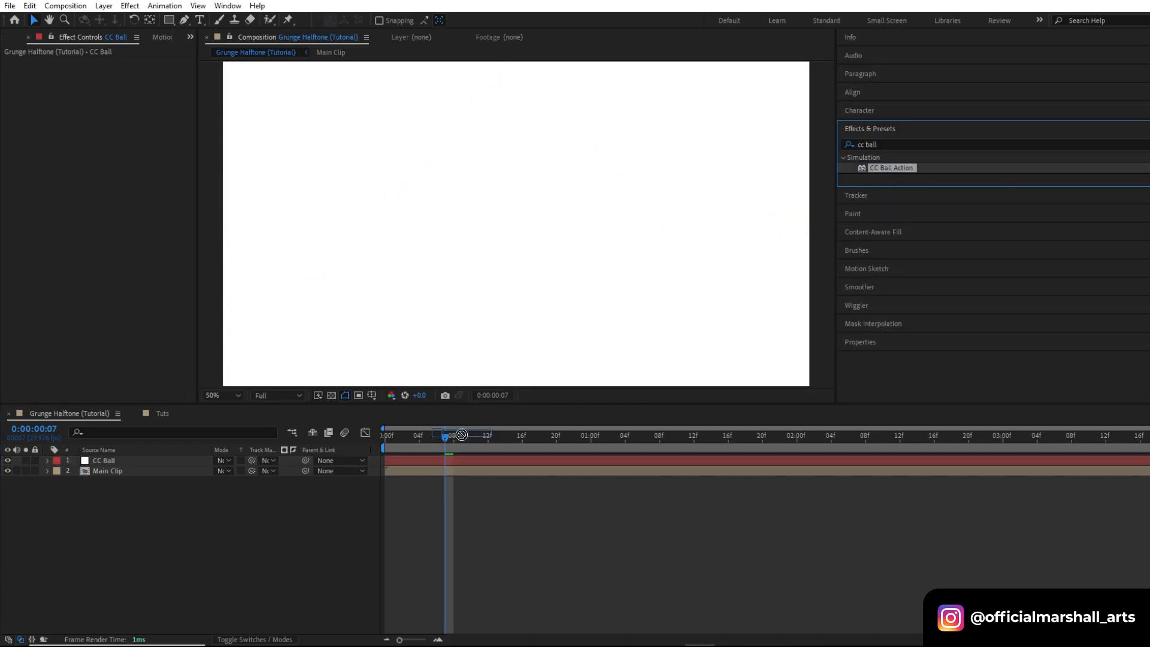
{"action": "double_click", "coordinate": [891, 168]}
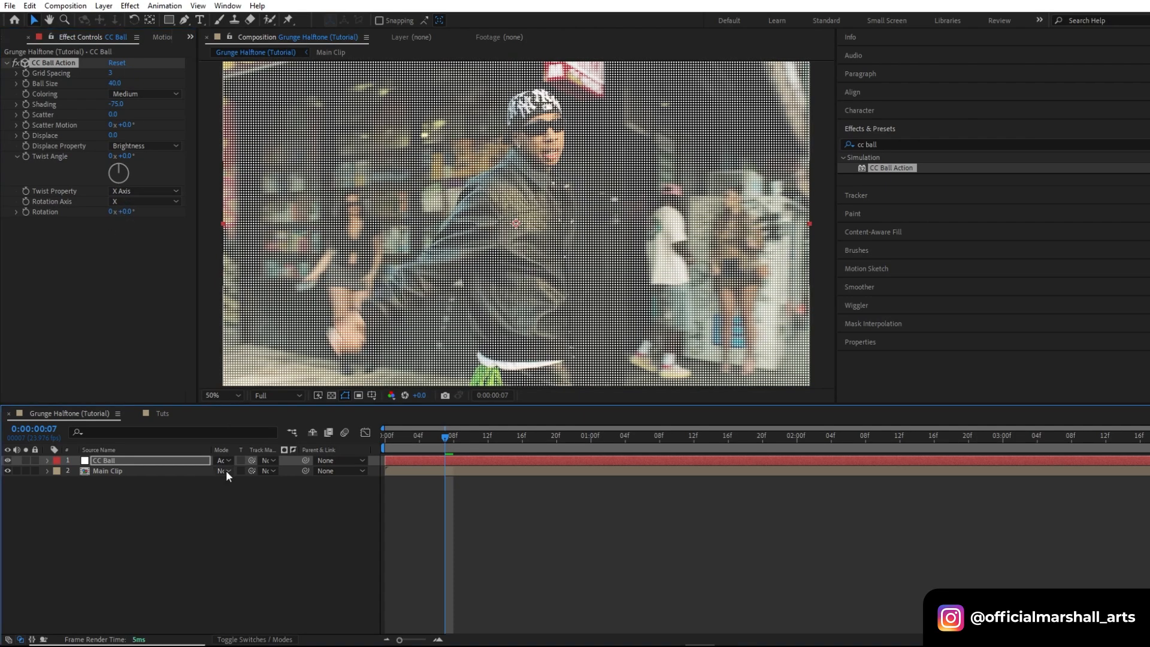
{"action": "left_click", "coordinate": [223, 460]}
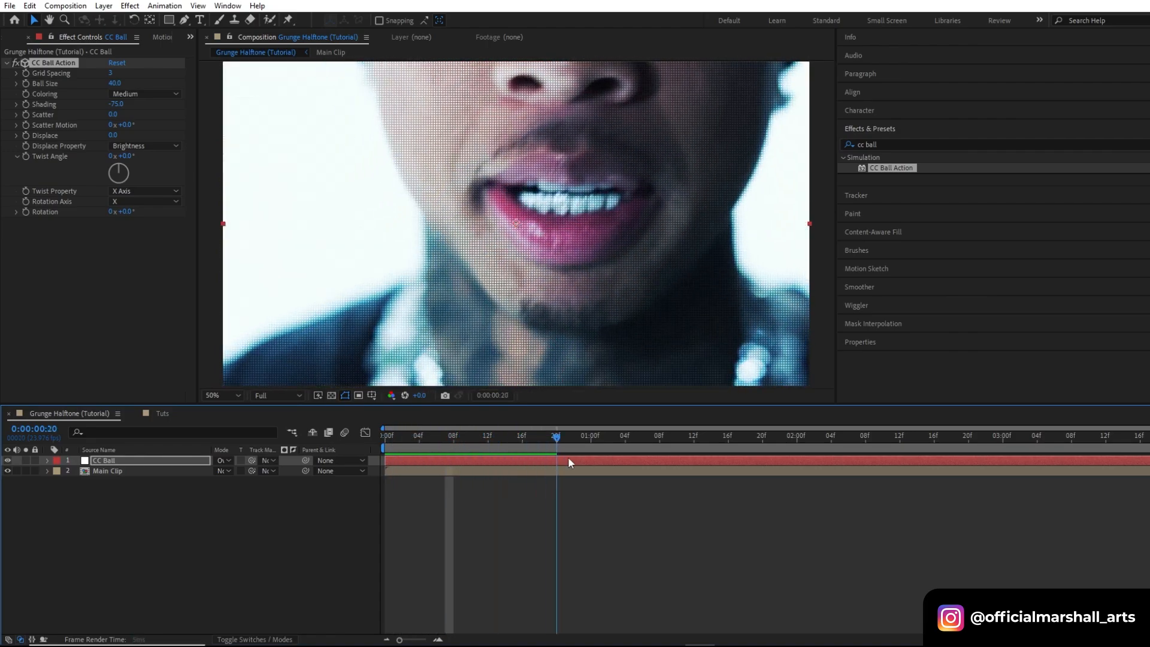
{"action": "key", "text": "Home"}
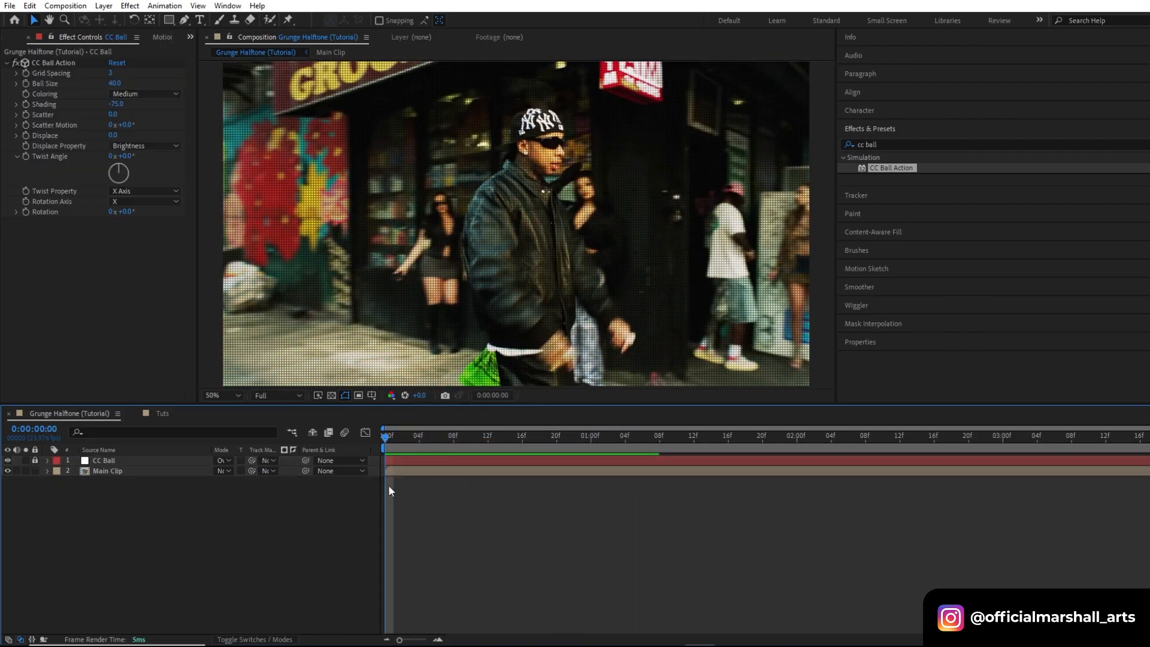
Add an adjustment layer with Tritone and set its midtones to purple
{"action": "right_click", "coordinate": [388, 349]}
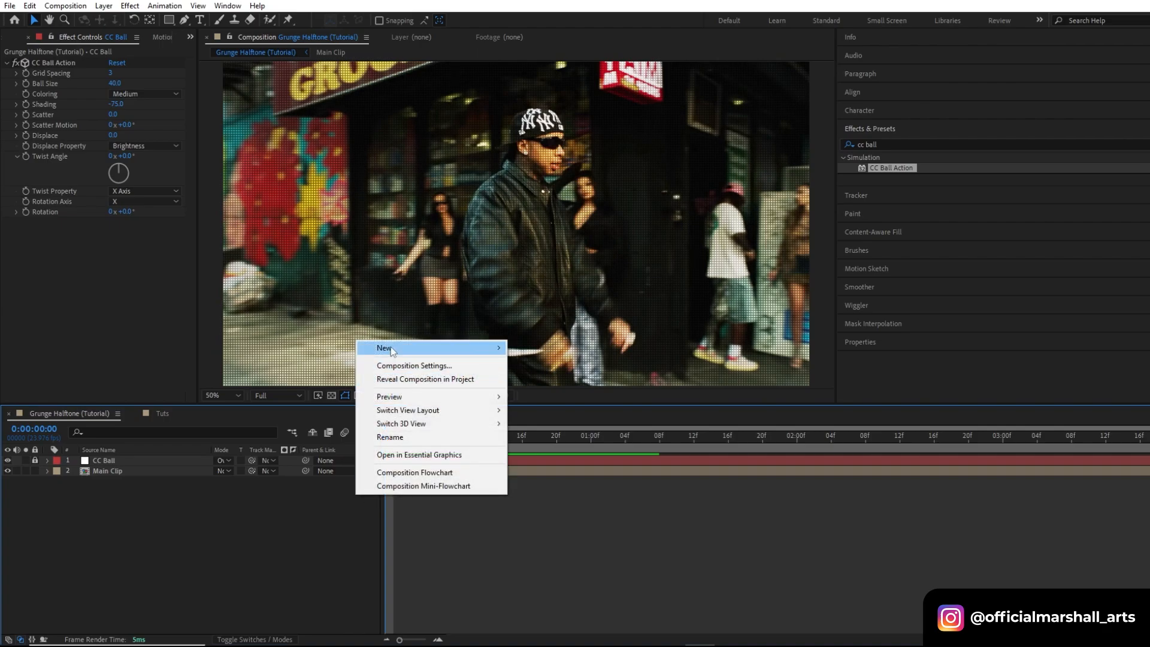
{"action": "left_click", "coordinate": [384, 347]}
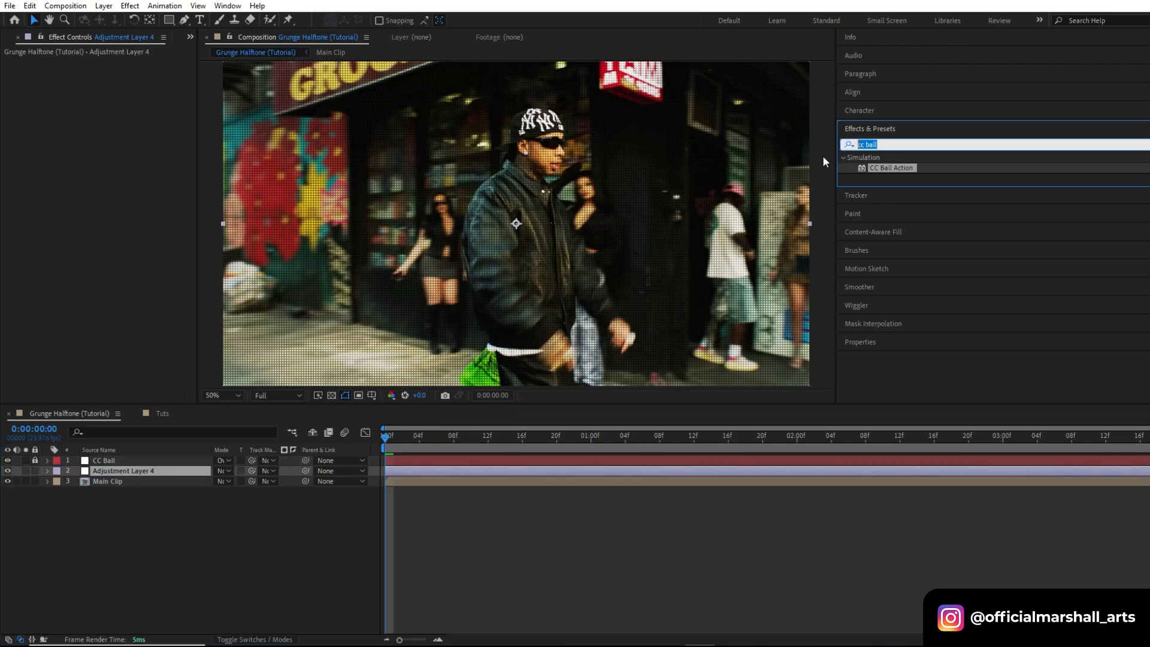
{"action": "type", "text": "tritone"}
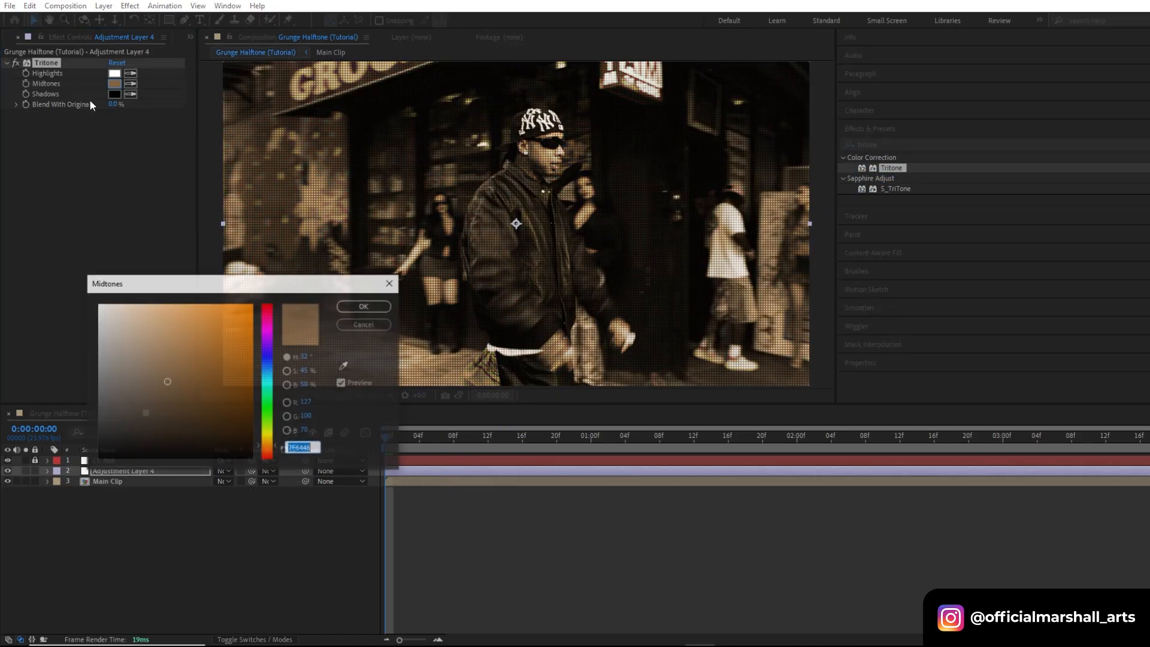
{"action": "left_click", "coordinate": [267, 310]}
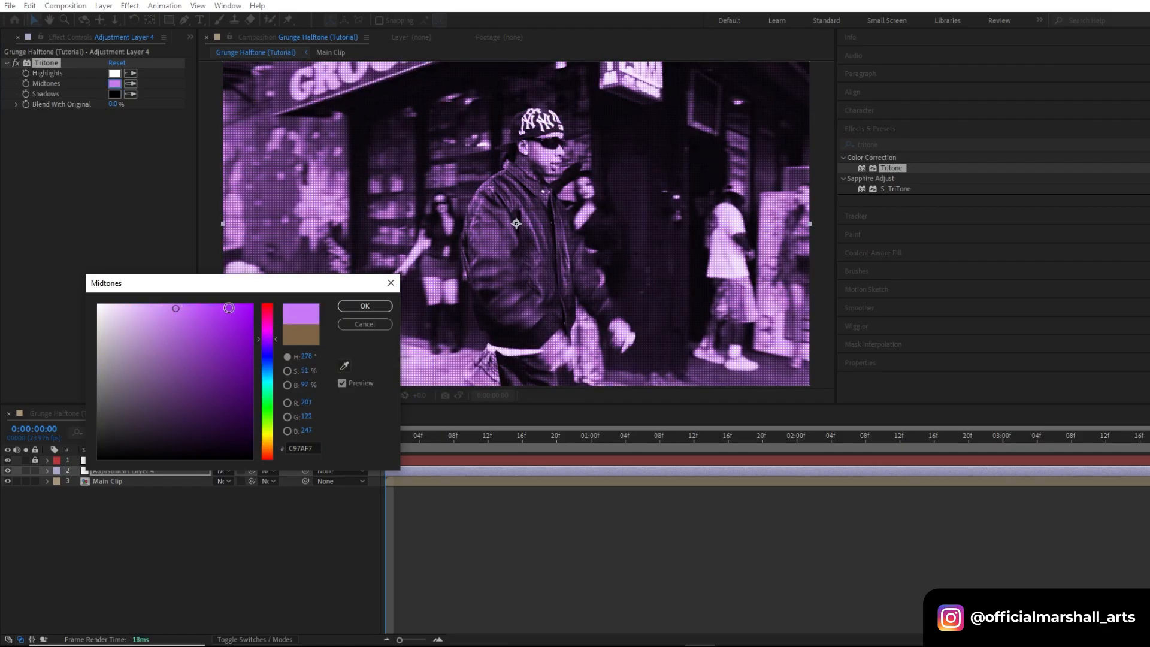
{"action": "left_click", "coordinate": [364, 306]}
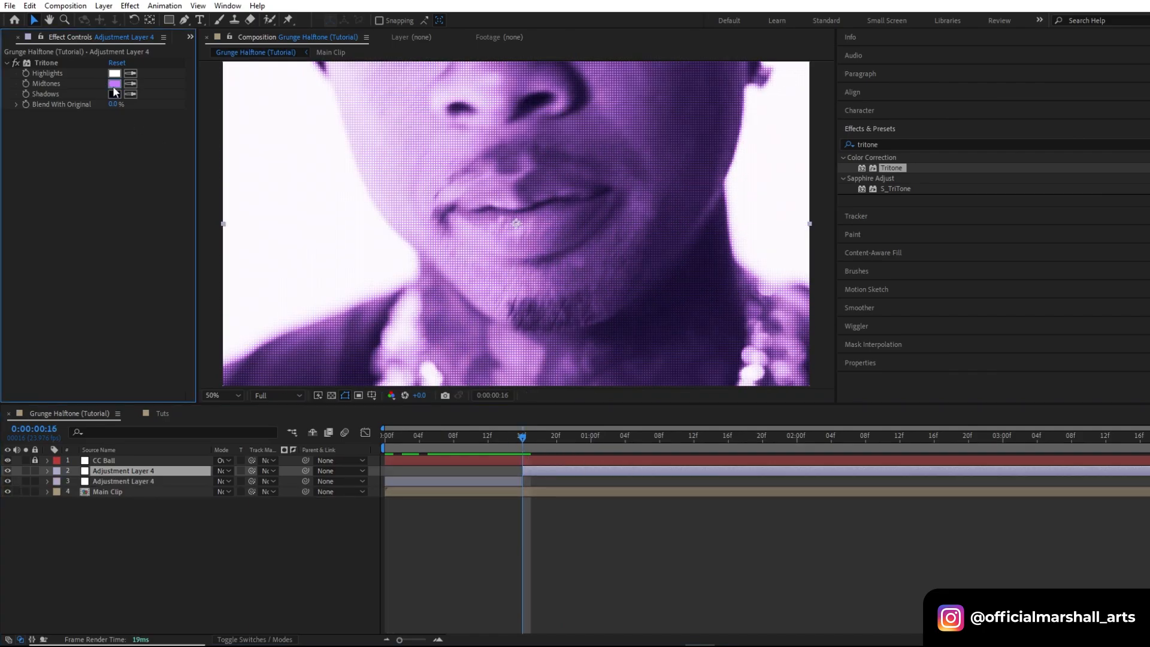
Duplicate the Tritone layer for later sections with pink and mint green midtones
{"action": "left_click", "coordinate": [115, 83]}
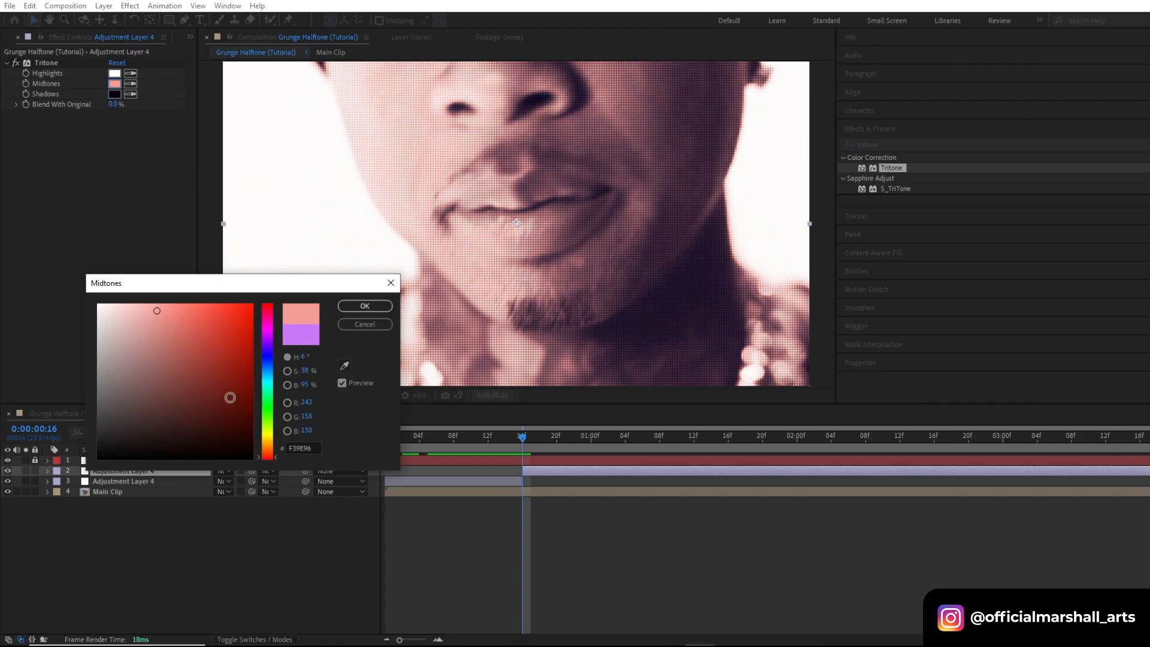
{"action": "left_click", "coordinate": [364, 305]}
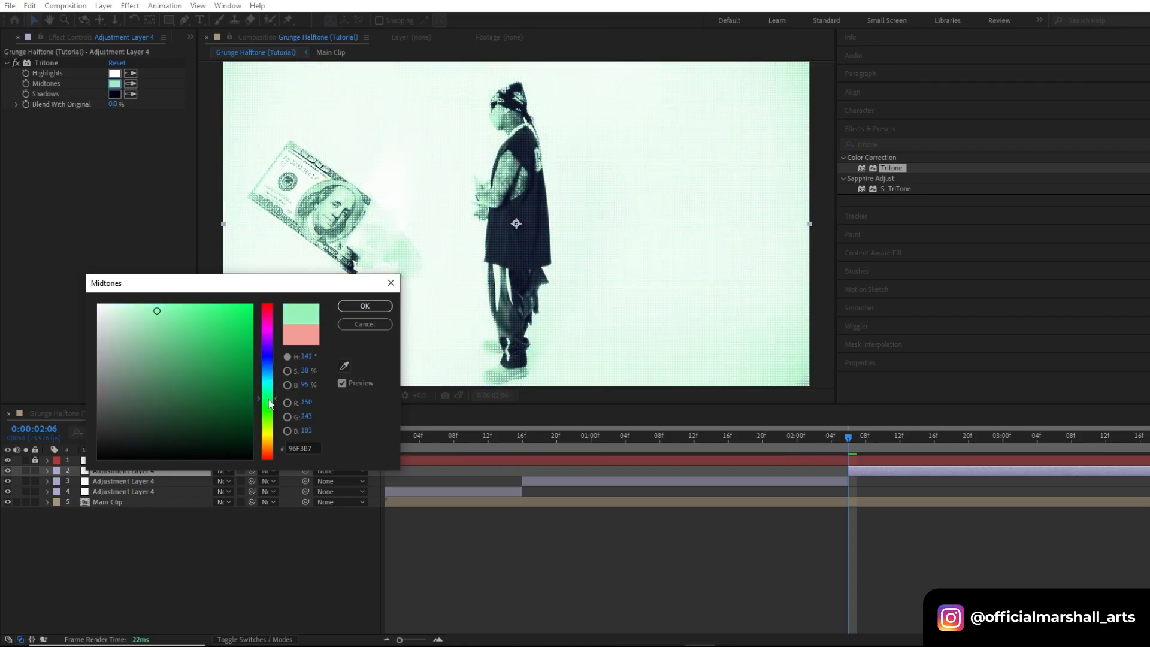
{"action": "left_click", "coordinate": [364, 305]}
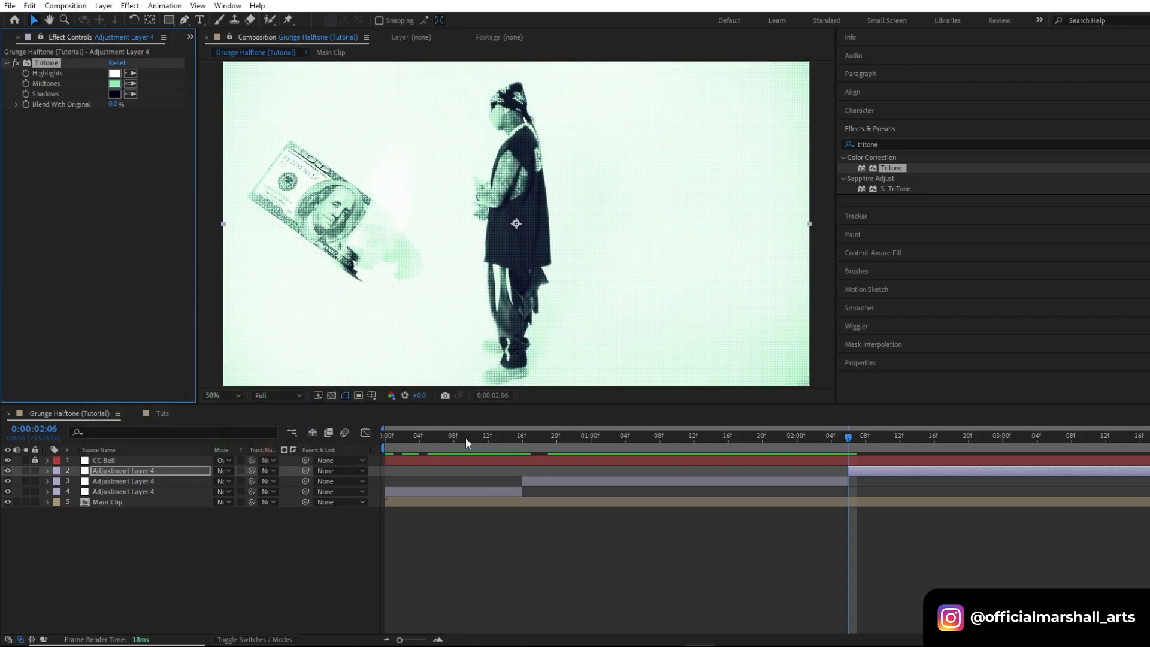
{"action": "left_click", "coordinate": [994, 436]}
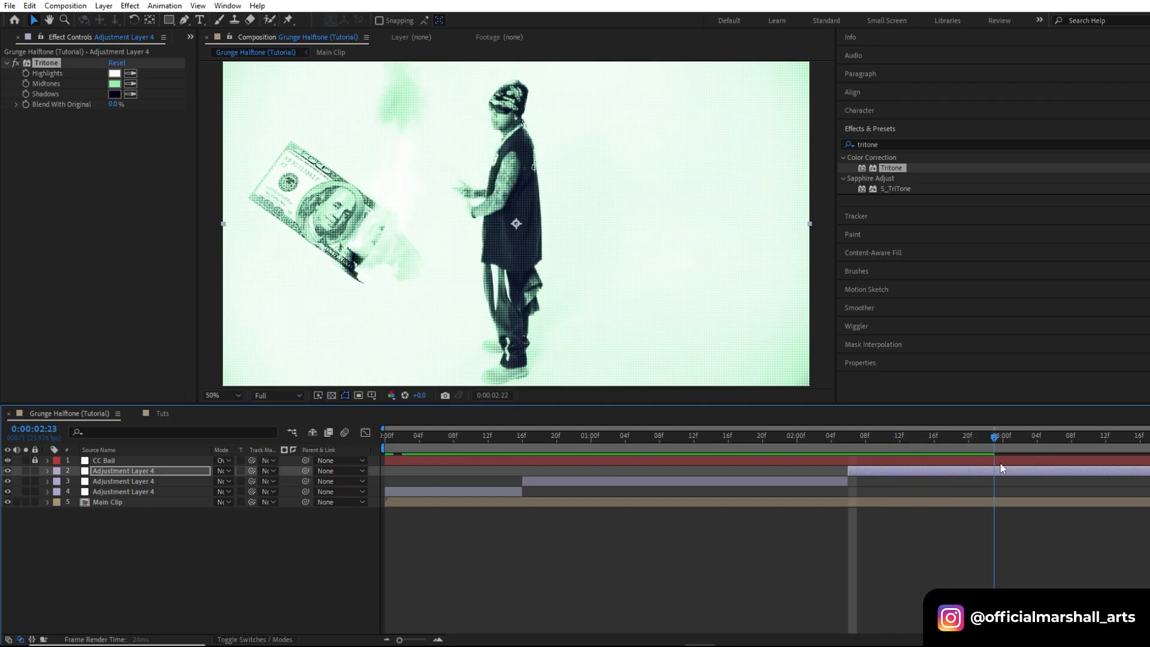
Add a Noise adjustment layer at 50% with a changed blend mode
{"action": "right_click", "coordinate": [425, 388]}
{"action": "type", "text": "noise"}
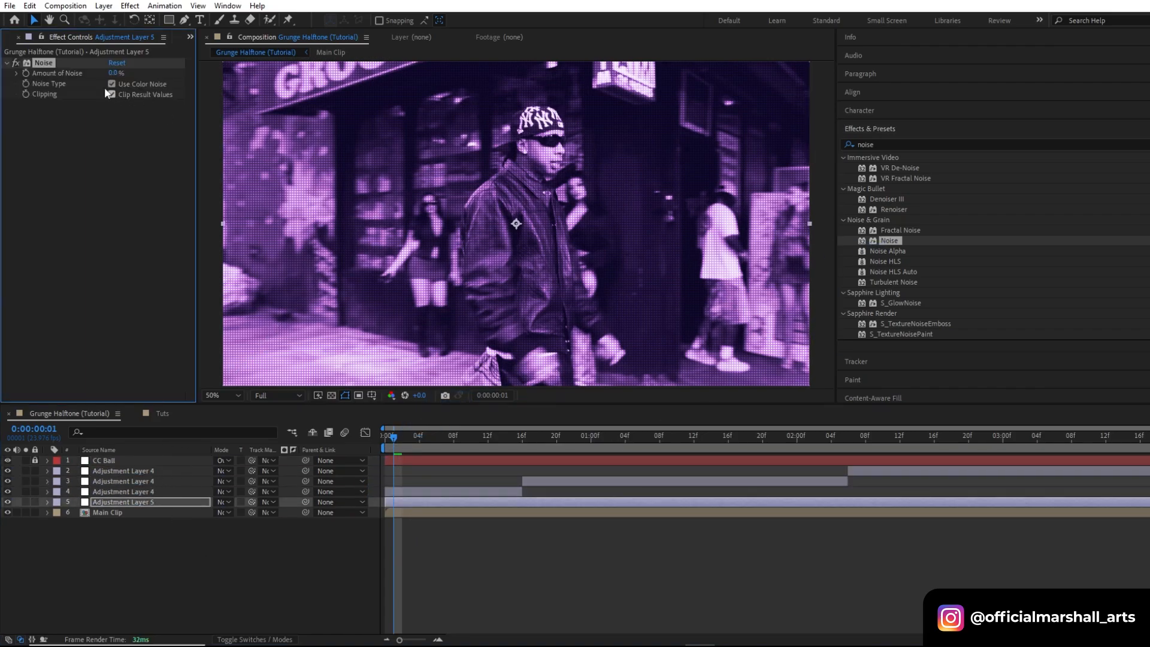
{"action": "left_click_drag", "start_coordinate": [116, 73], "coordinate": [139, 73]}
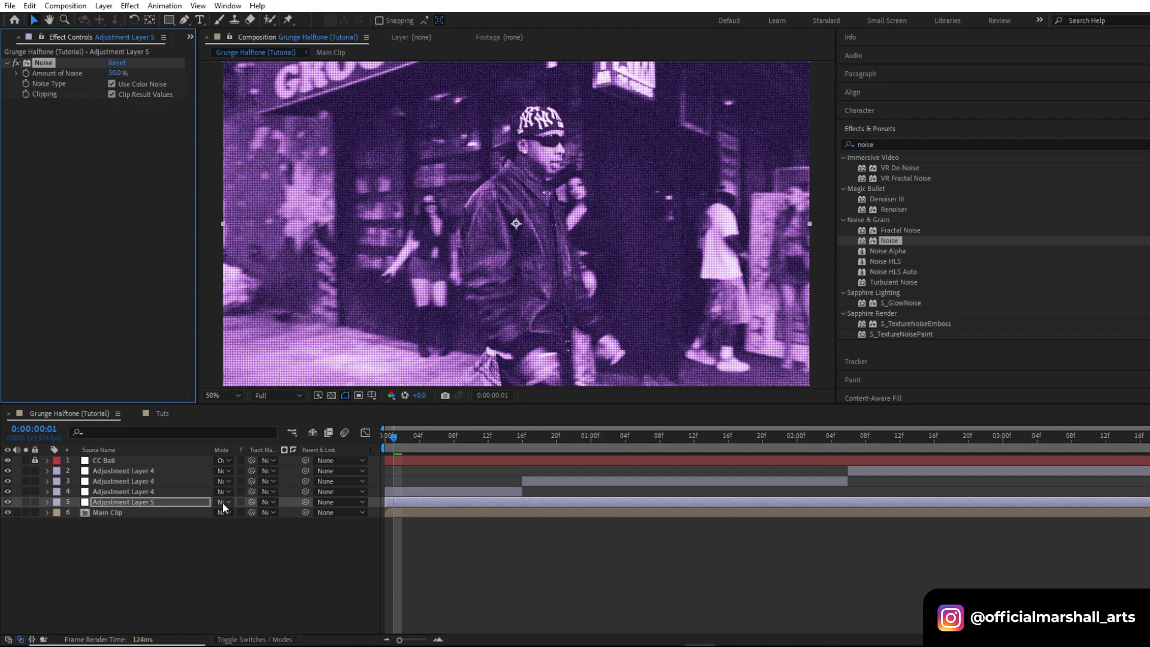
{"action": "left_click", "coordinate": [222, 502]}
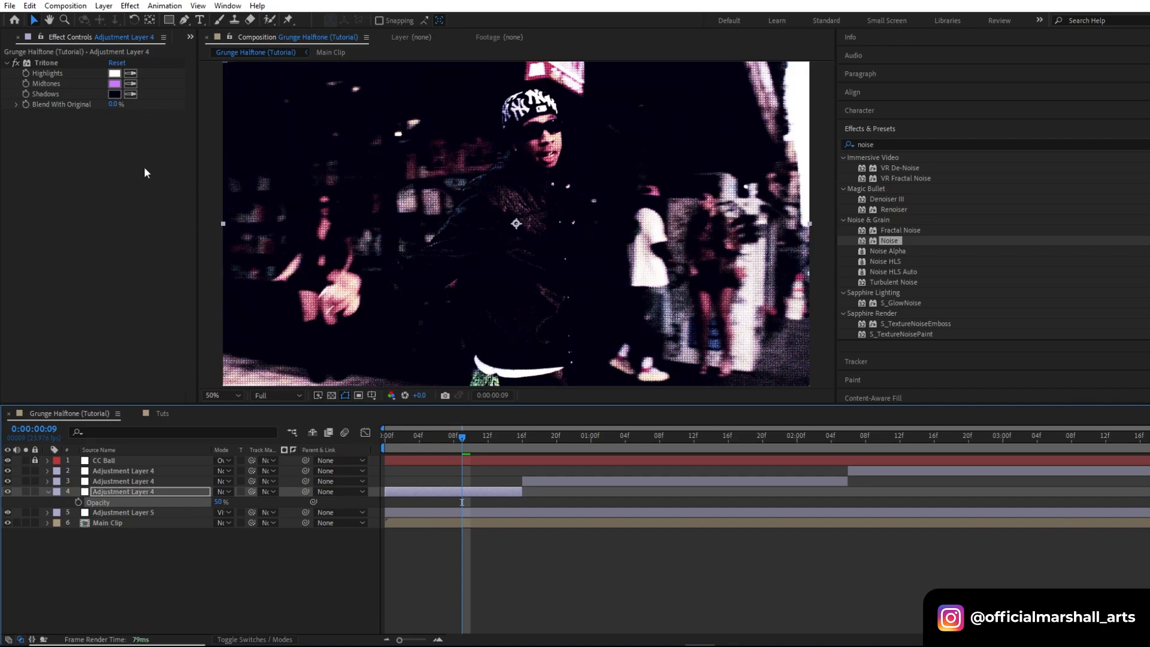
Drop the first Tritone layer to 50% opacity with a deeper purple midtone
{"action": "left_click", "coordinate": [115, 82]}
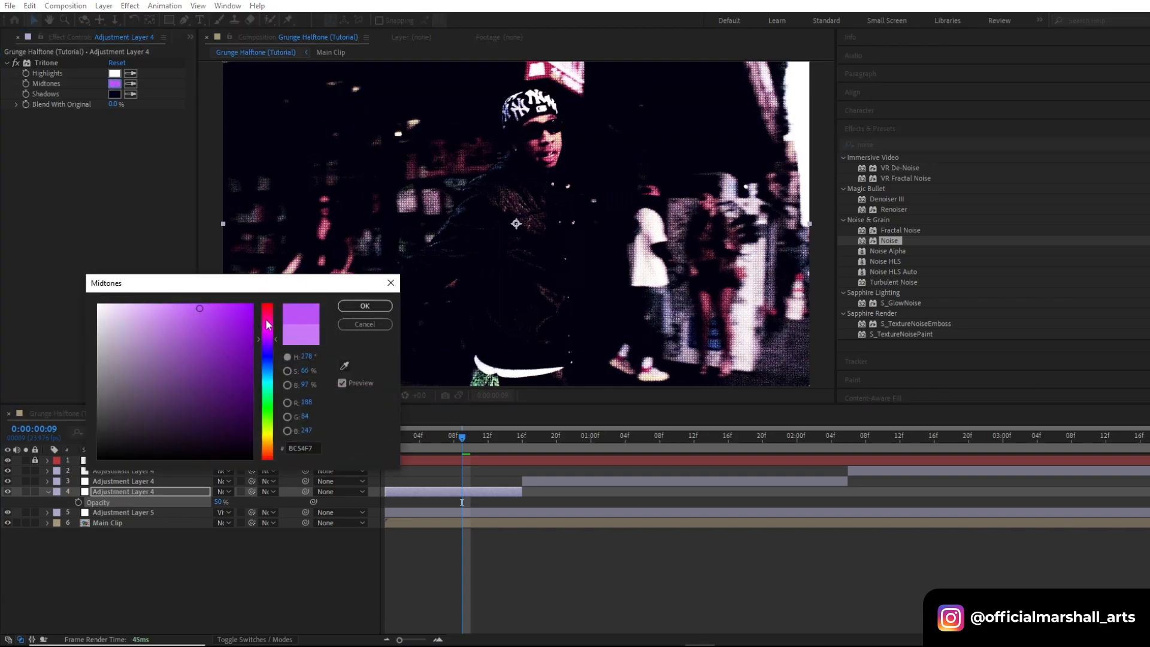
{"action": "left_click", "coordinate": [364, 306]}
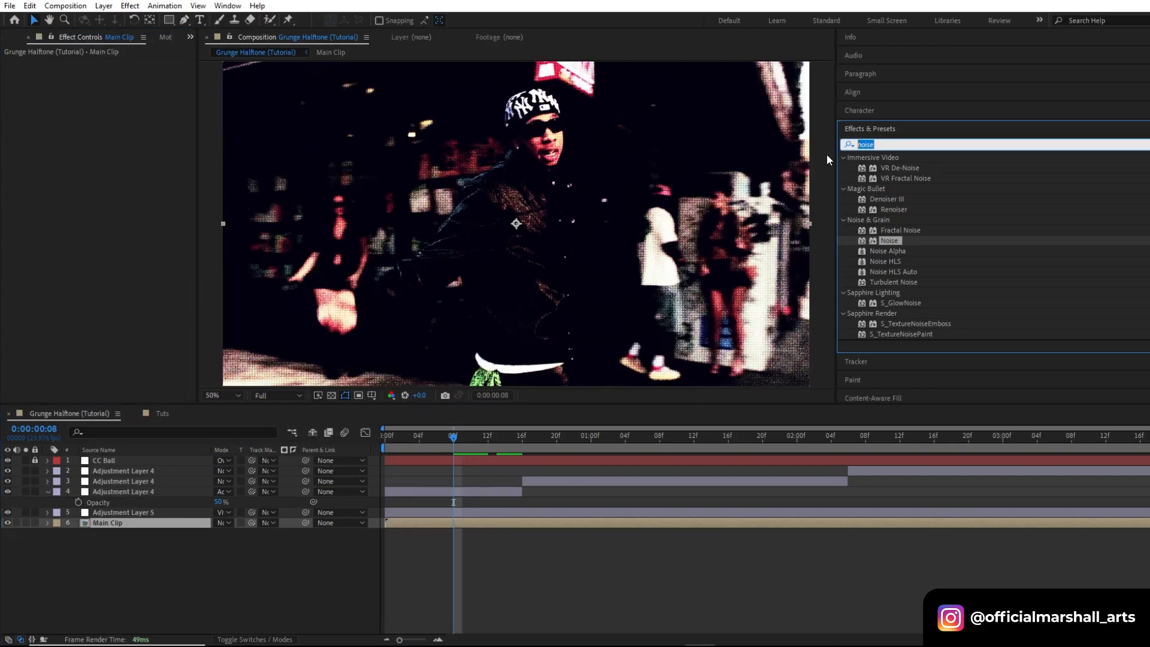
Apply Posterize Time at 8 fps to Main Clip and set the pink tint layer to 45% opacity
{"action": "type", "text": "posteri"}
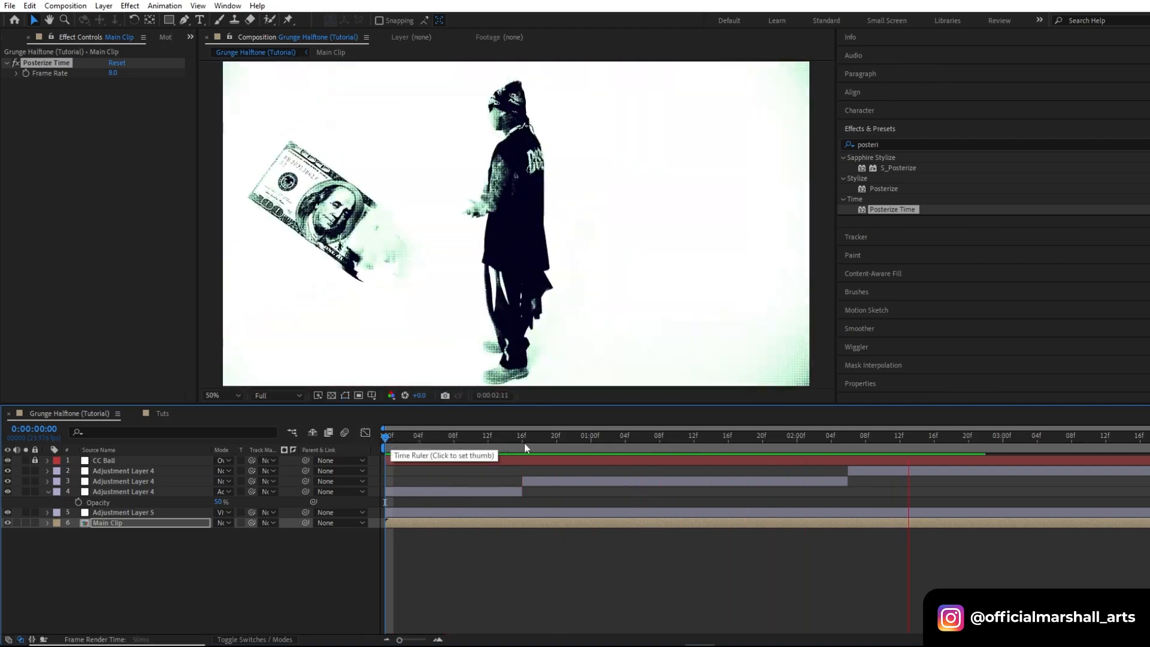
{"action": "left_click", "coordinate": [633, 435]}
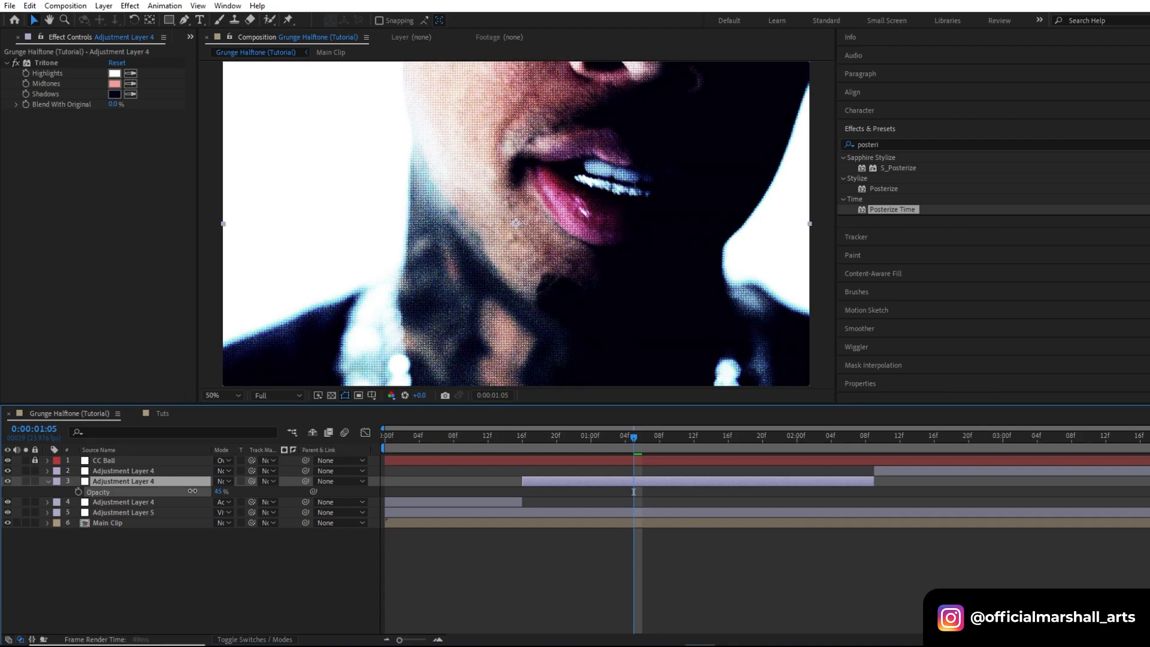
{"action": "left_click", "coordinate": [45, 482]}
{"action": "type", "text": "curves"}
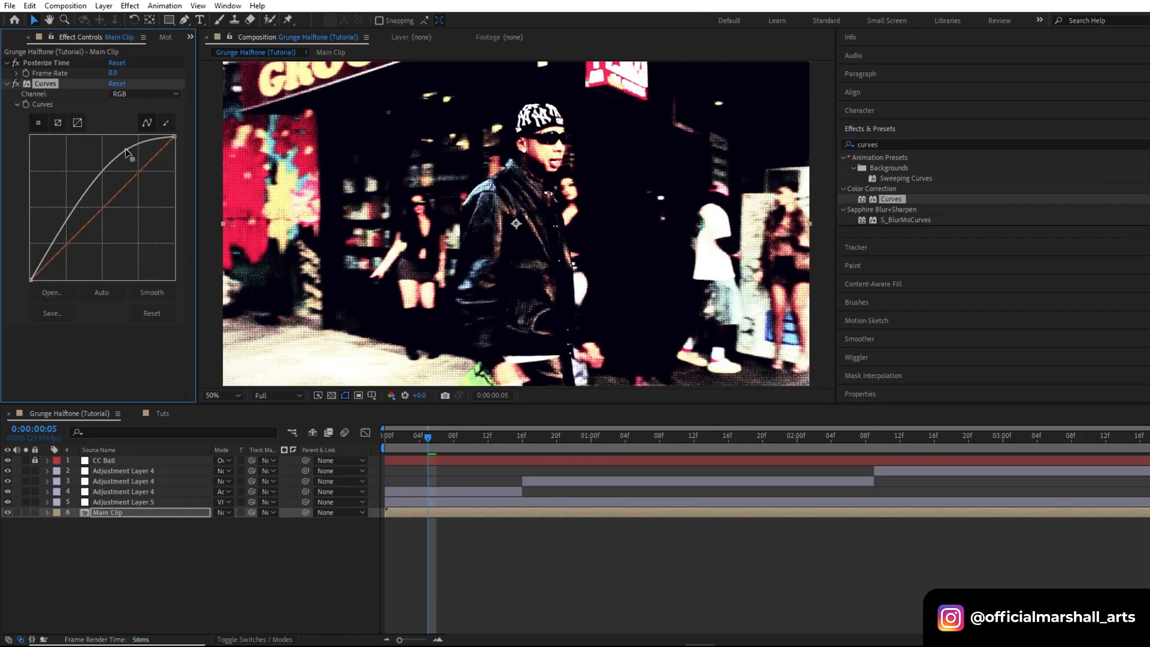
Shape the Curves RGB curve to brighten highlights and pull down the darkest tones
{"action": "left_click_drag", "start_coordinate": [124, 152], "coordinate": [48, 238]}
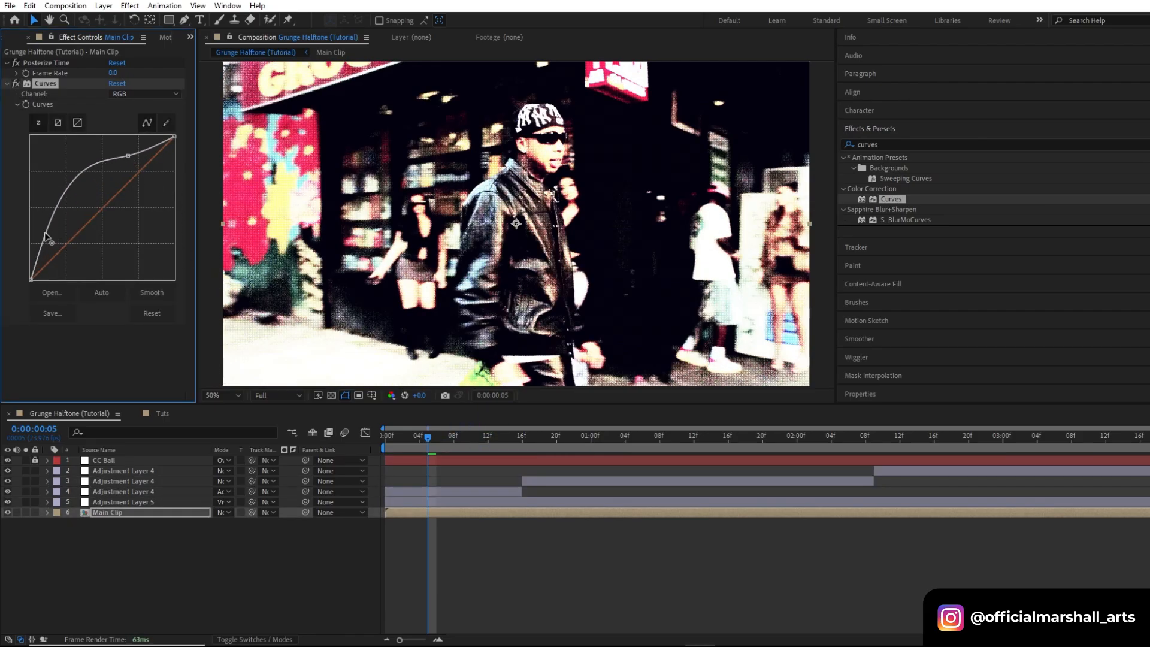
{"action": "left_click_drag", "start_coordinate": [45, 239], "coordinate": [45, 248]}
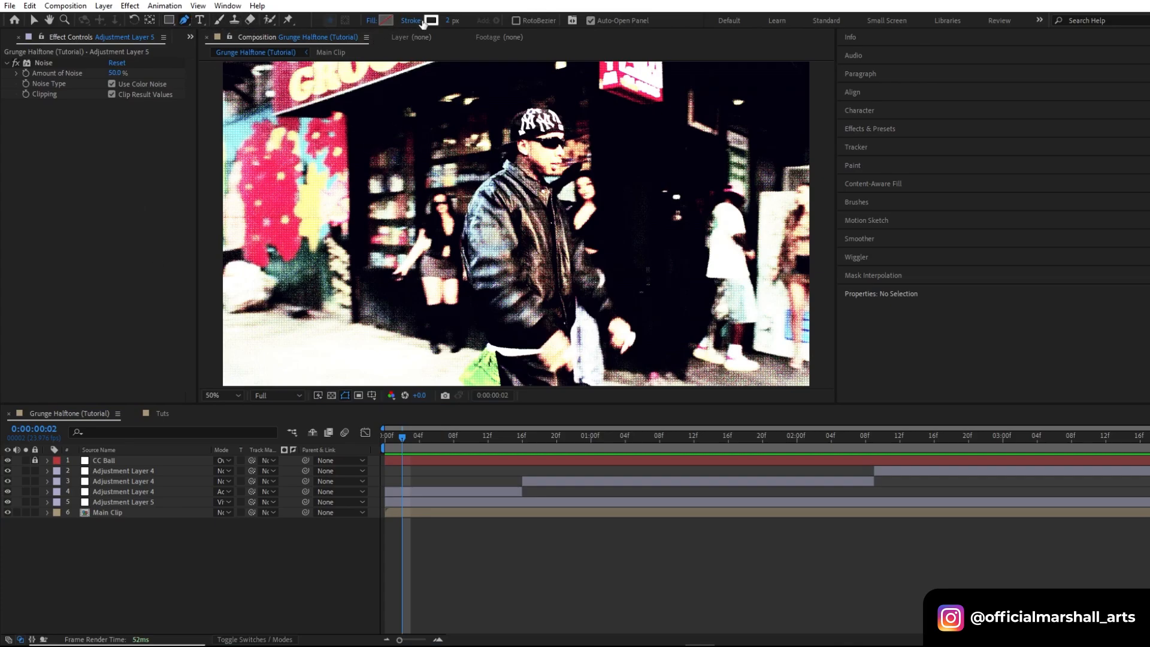
{"action": "mouse_move", "coordinate": [431, 21]}
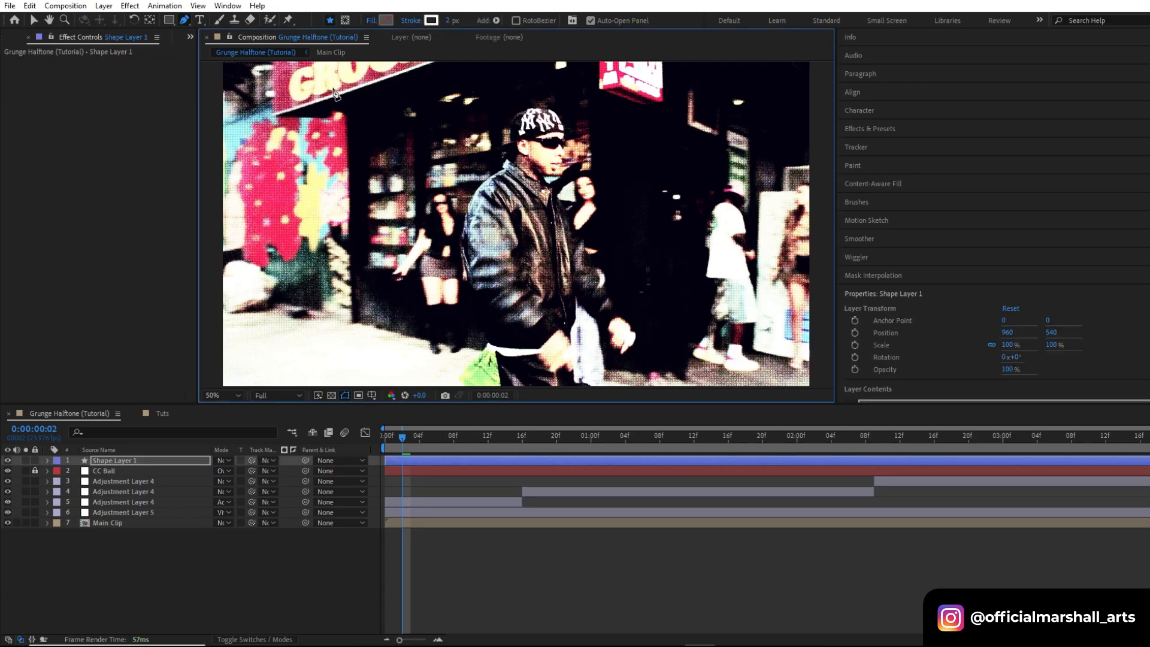
{"action": "mouse_move", "coordinate": [369, 240]}
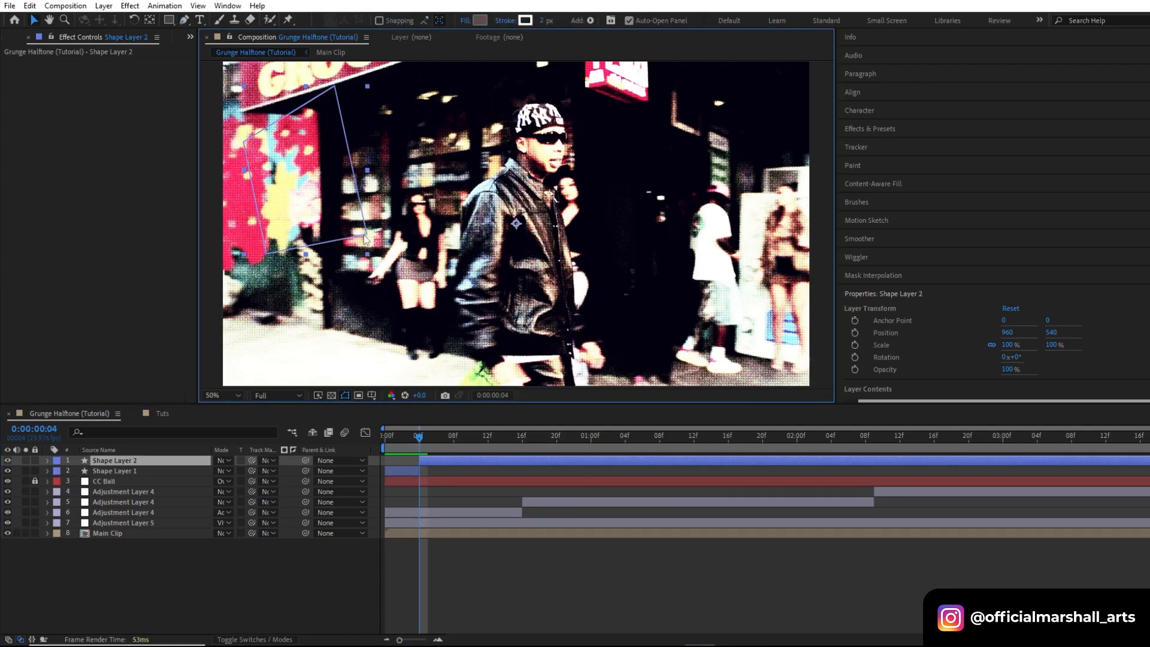
Draw a quadrilateral outline per short shape layer, staggering seven of them over the storefront
{"action": "left_click", "coordinate": [185, 20]}
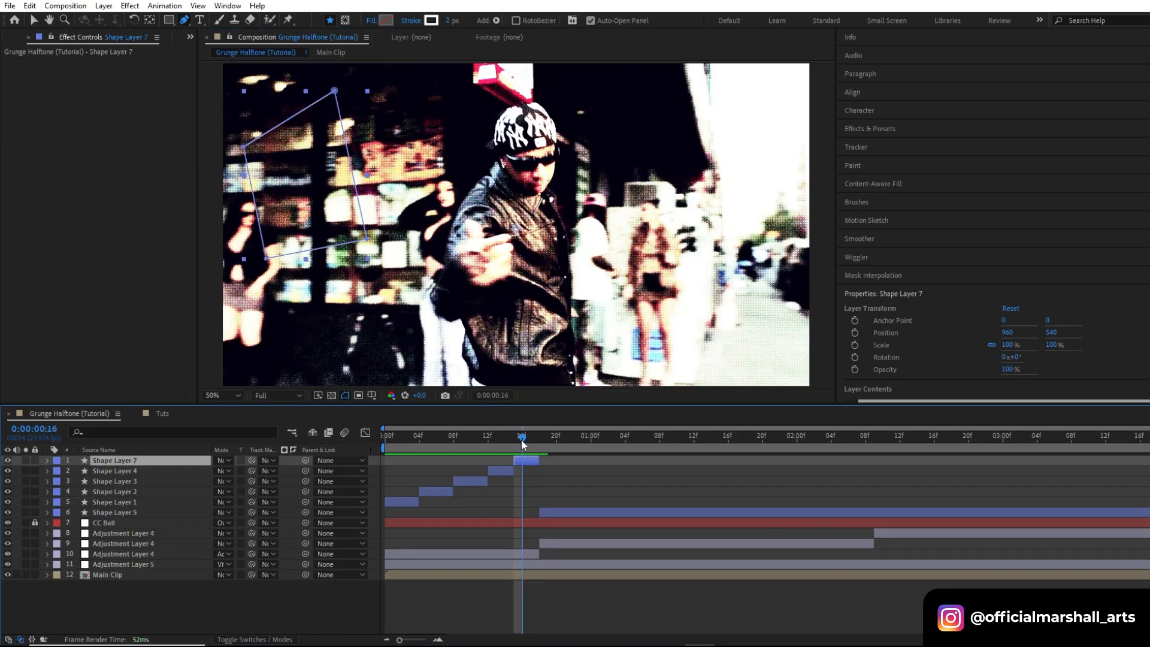
Set the stepped outline shape layers to Difference mode with a 4 px stroke
{"action": "left_click", "coordinate": [223, 460]}
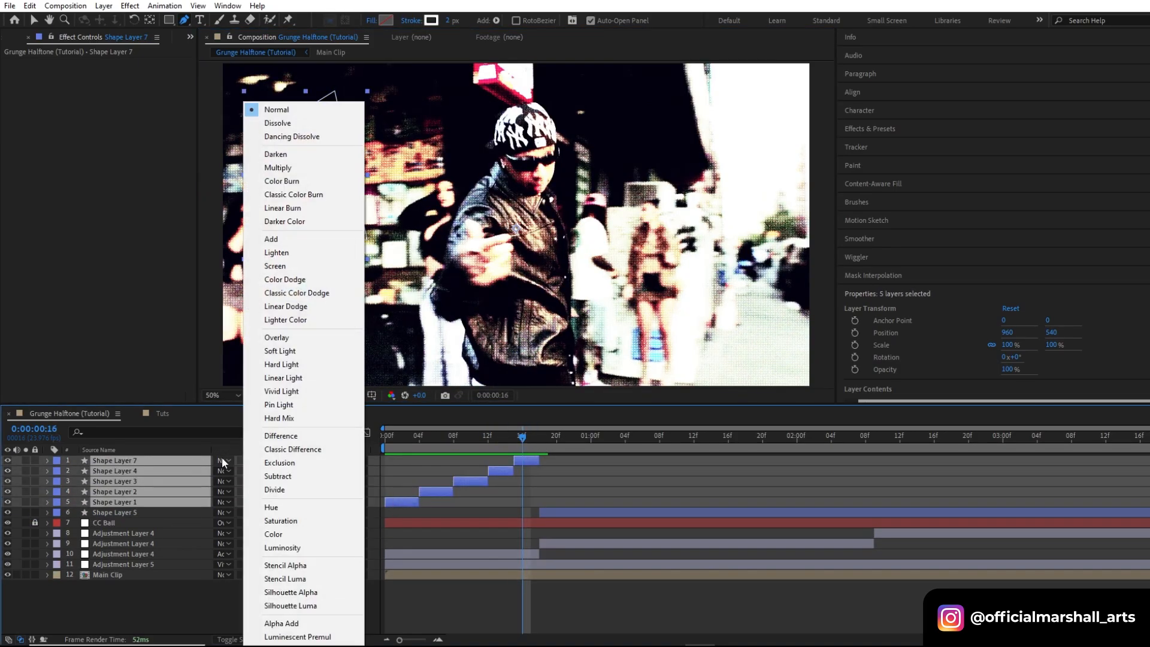
{"action": "left_click", "coordinate": [280, 435]}
{"action": "type", "text": "4"}
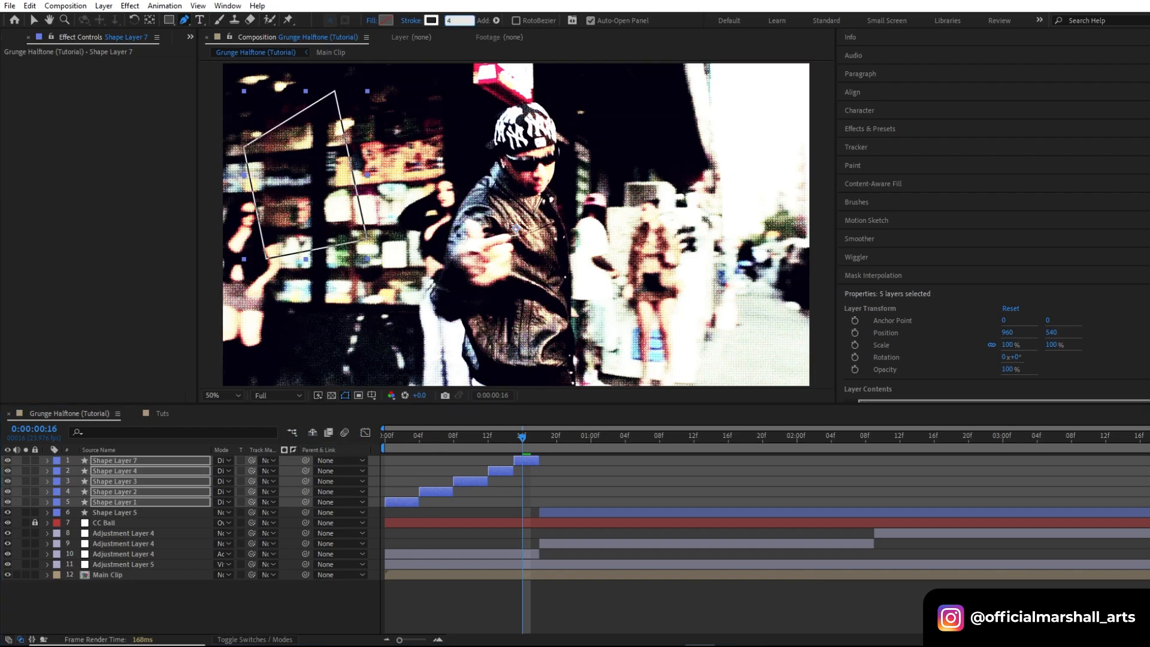
{"action": "left_click", "coordinate": [1133, 438]}
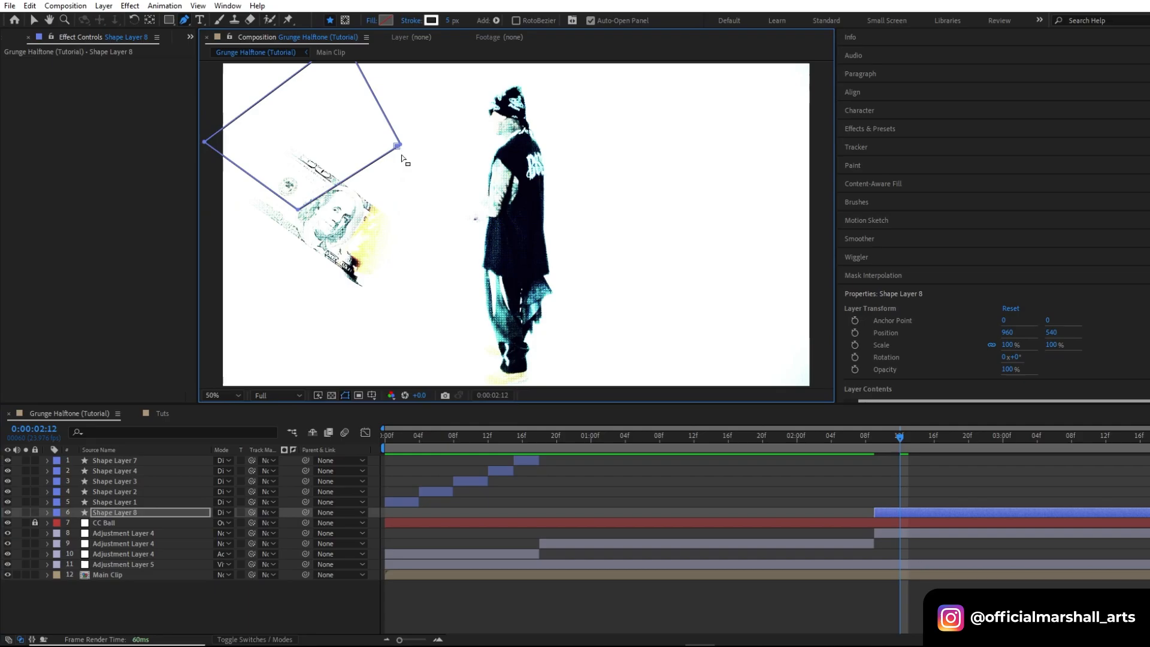
Draw a four-sided polygon and give it a solid purple fill for the staggered sequence
{"action": "left_click_drag", "start_coordinate": [398, 145], "coordinate": [424, 153]}
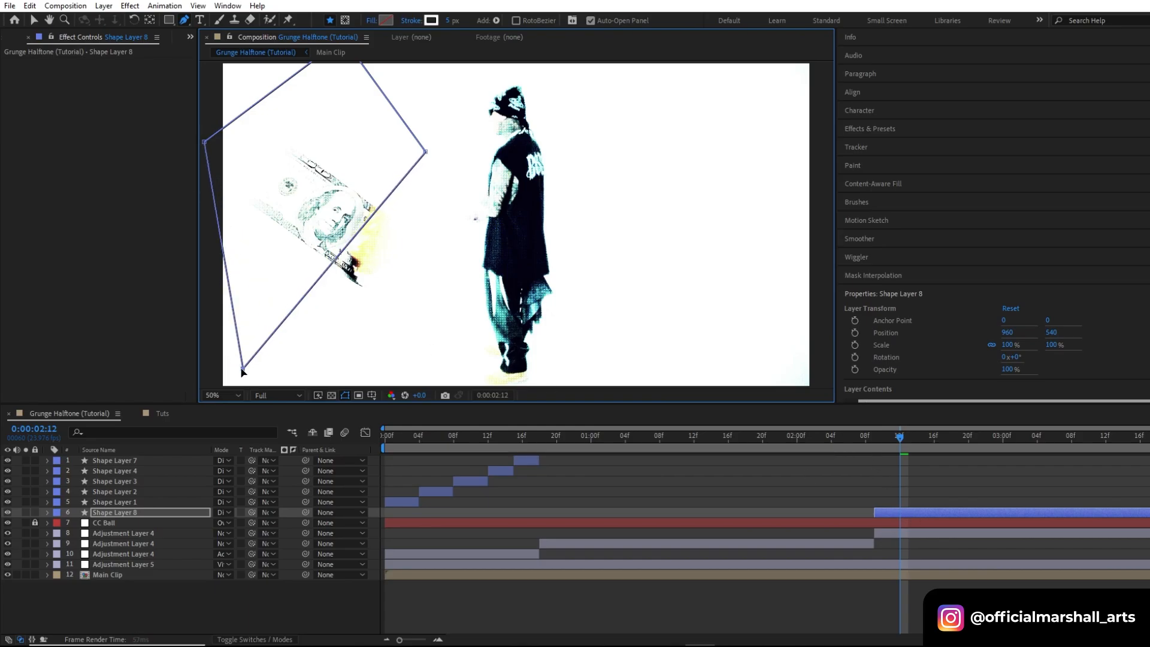
{"action": "left_click", "coordinate": [385, 21]}
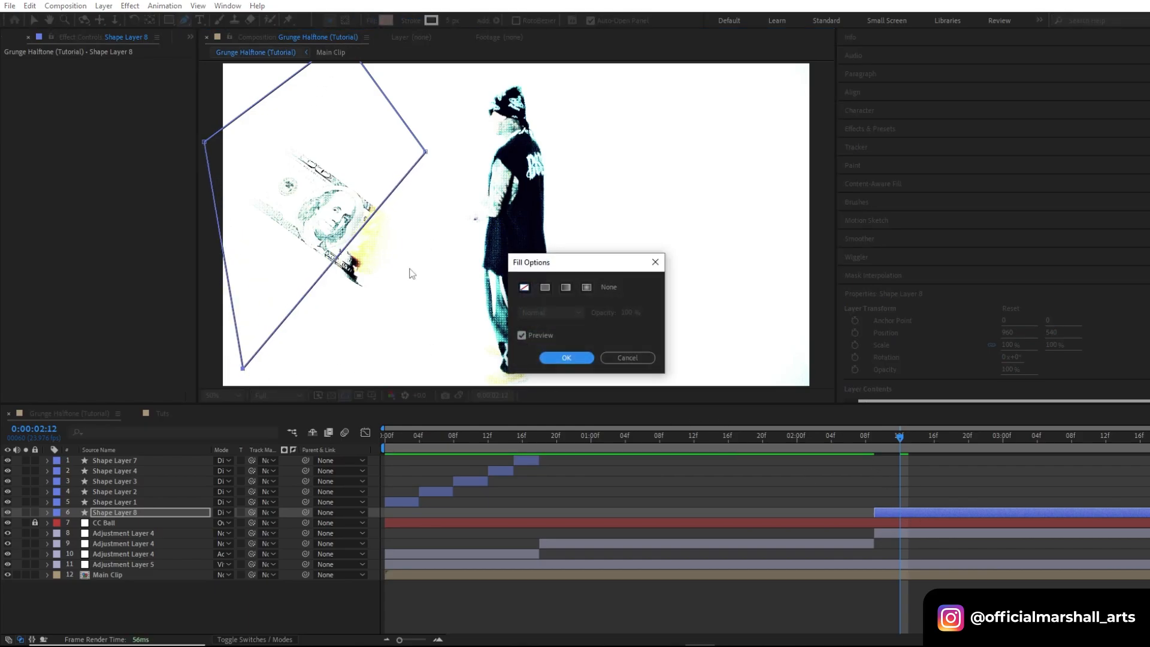
{"action": "left_click", "coordinate": [565, 358]}
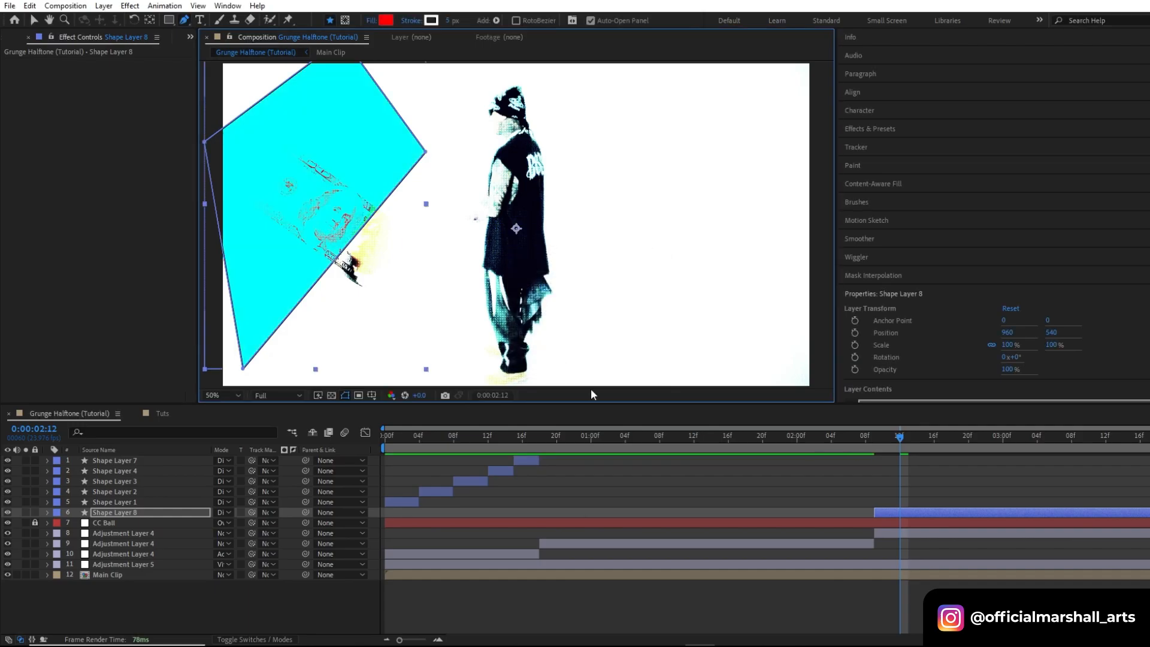
{"action": "left_click", "coordinate": [387, 20]}
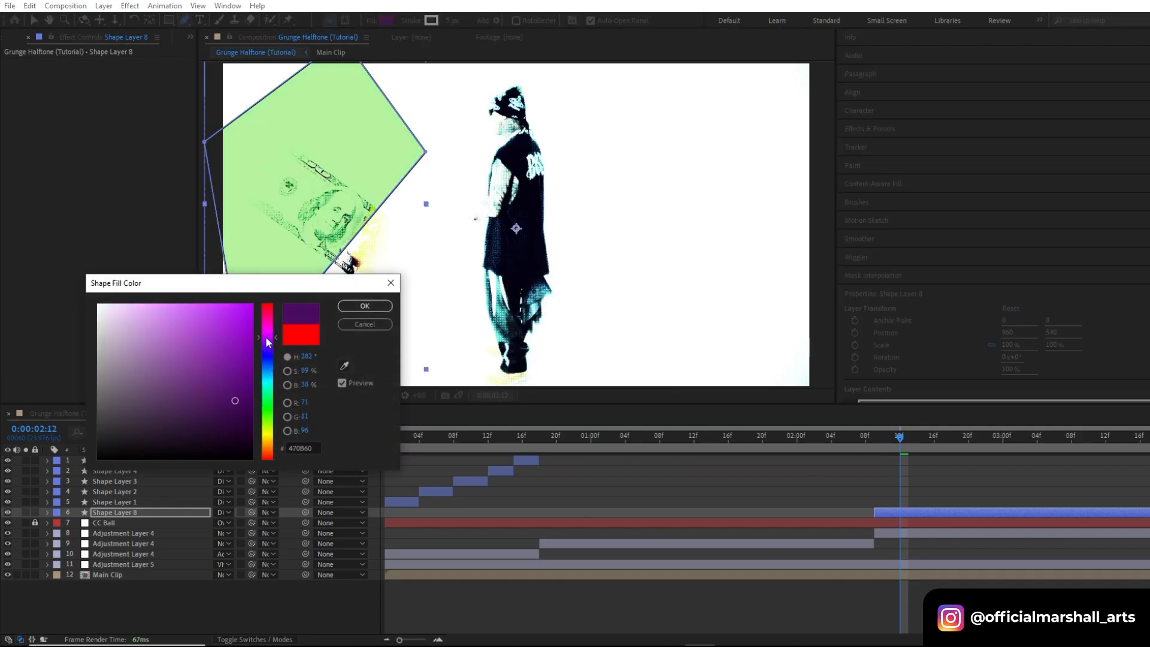
{"action": "left_click", "coordinate": [364, 306]}
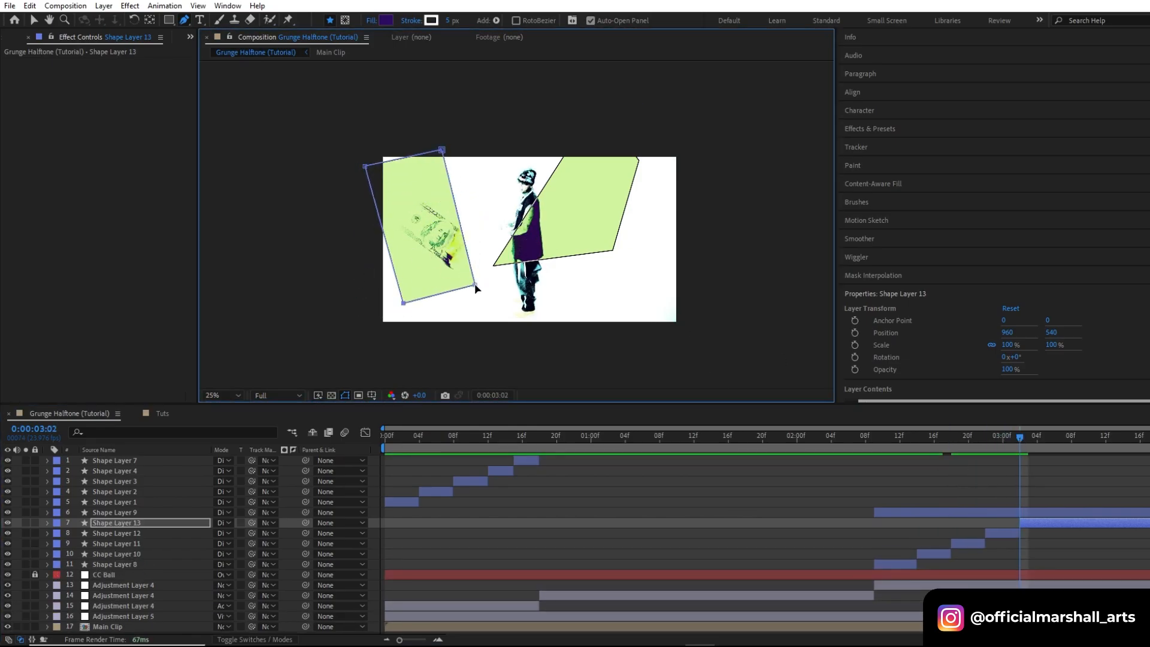
Add more staggered filled polygon layers up to Shape Layer 21, altering some Scale values
{"action": "left_click", "coordinate": [1054, 435]}
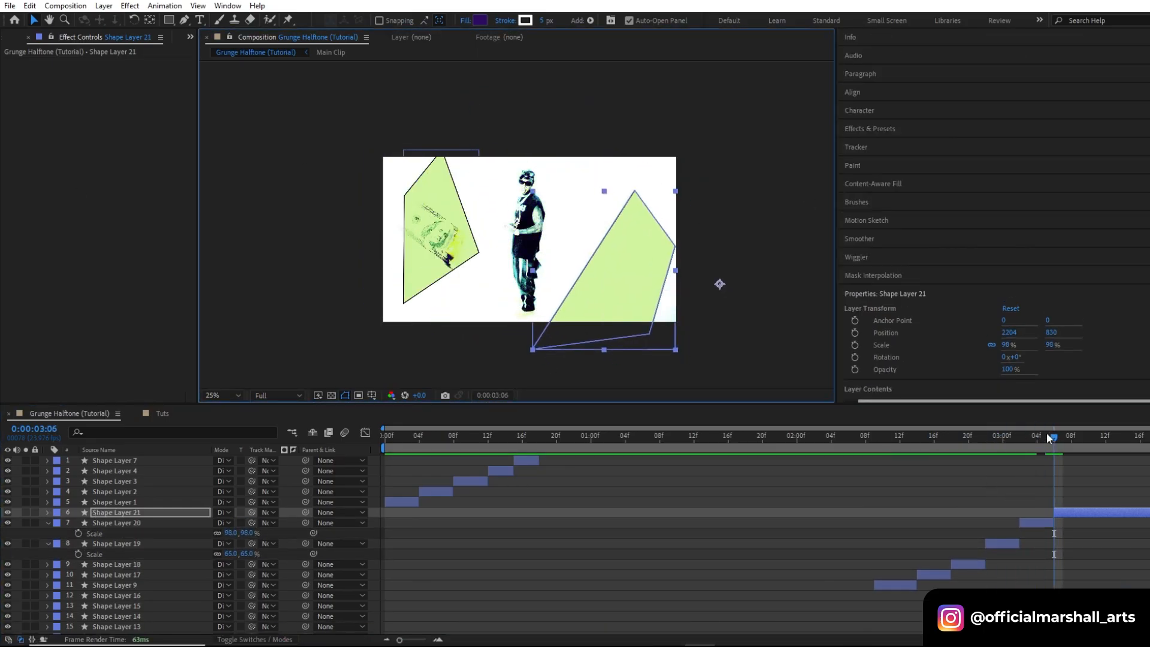
{"action": "left_click", "coordinate": [384, 435]}
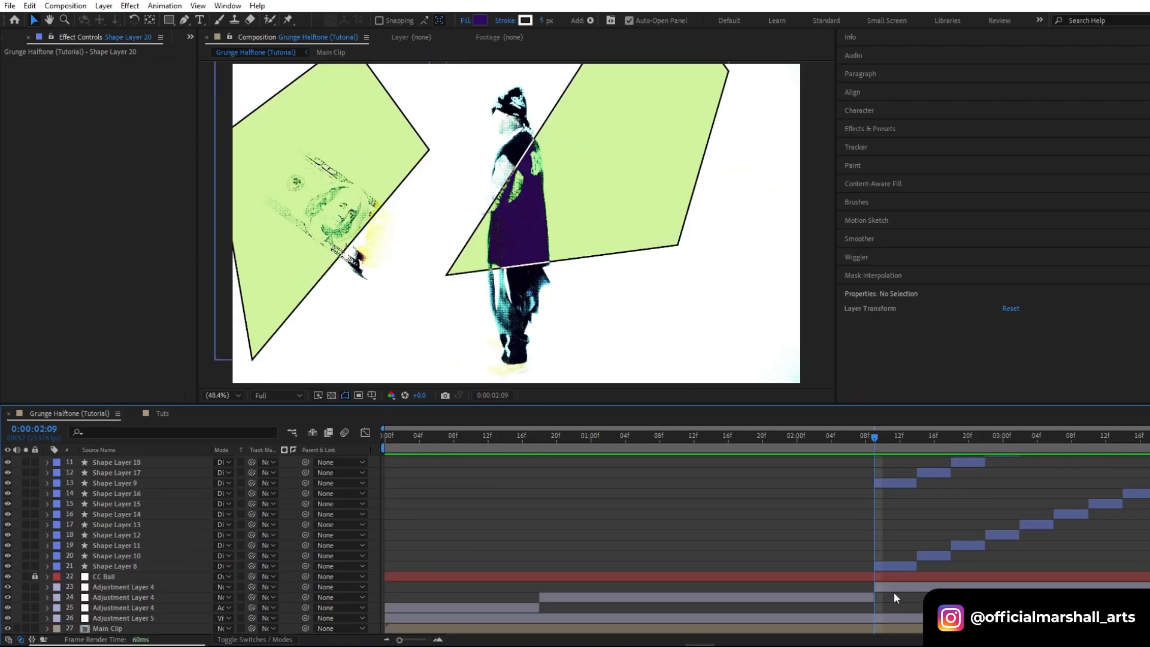
Change the Tritone Highlights swatch on Adjustment Layer 4 to a cream-yellow colour
{"action": "left_click", "coordinate": [113, 73]}
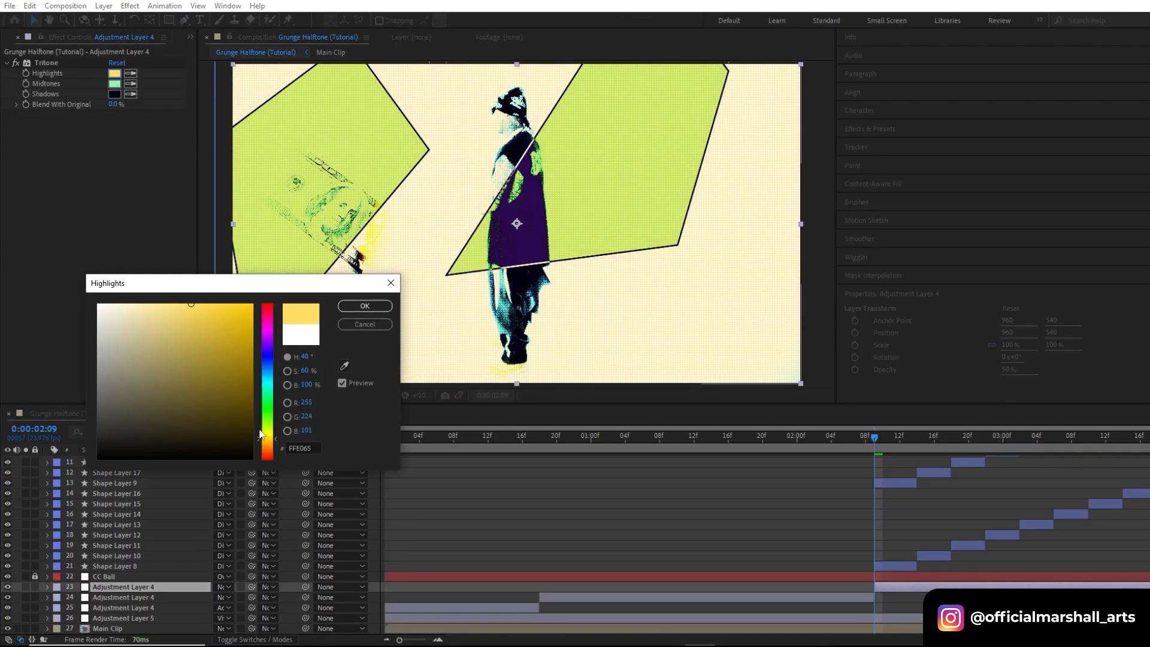
{"action": "left_click", "coordinate": [364, 305]}
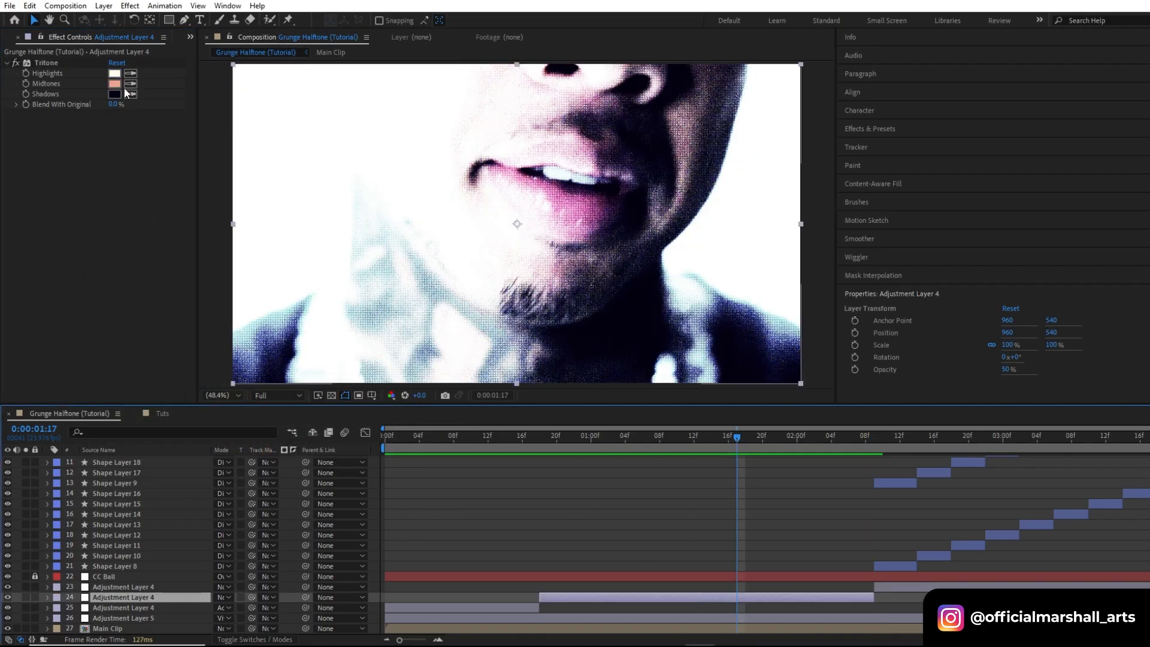
{"action": "left_click", "coordinate": [115, 73]}
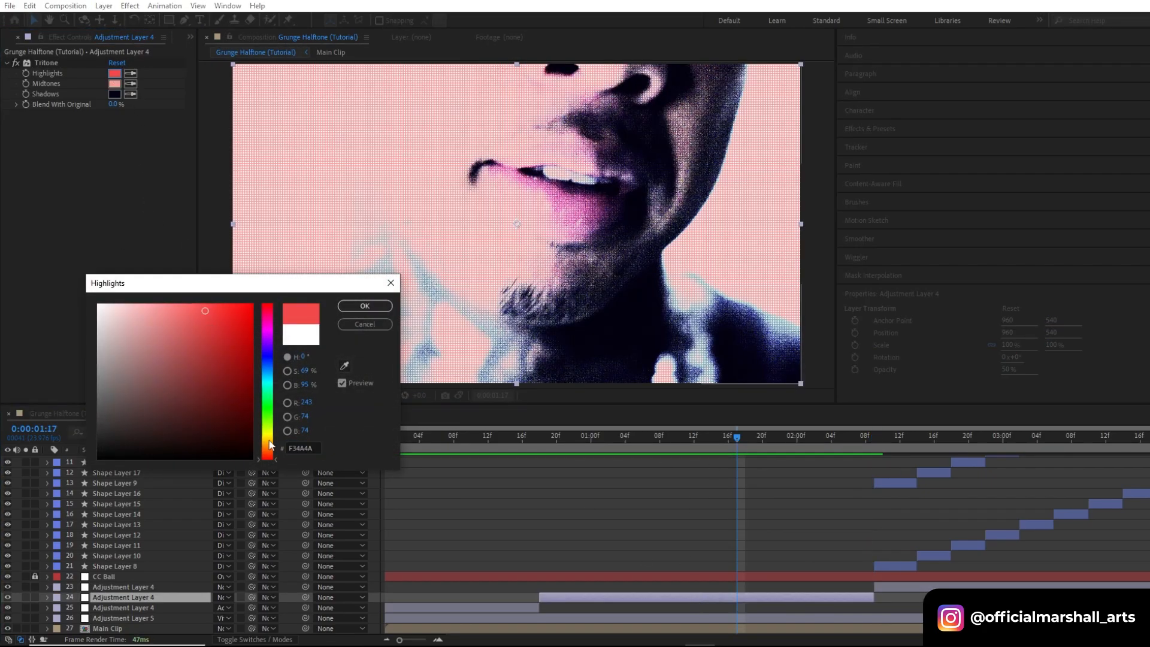
{"action": "left_click", "coordinate": [364, 305]}
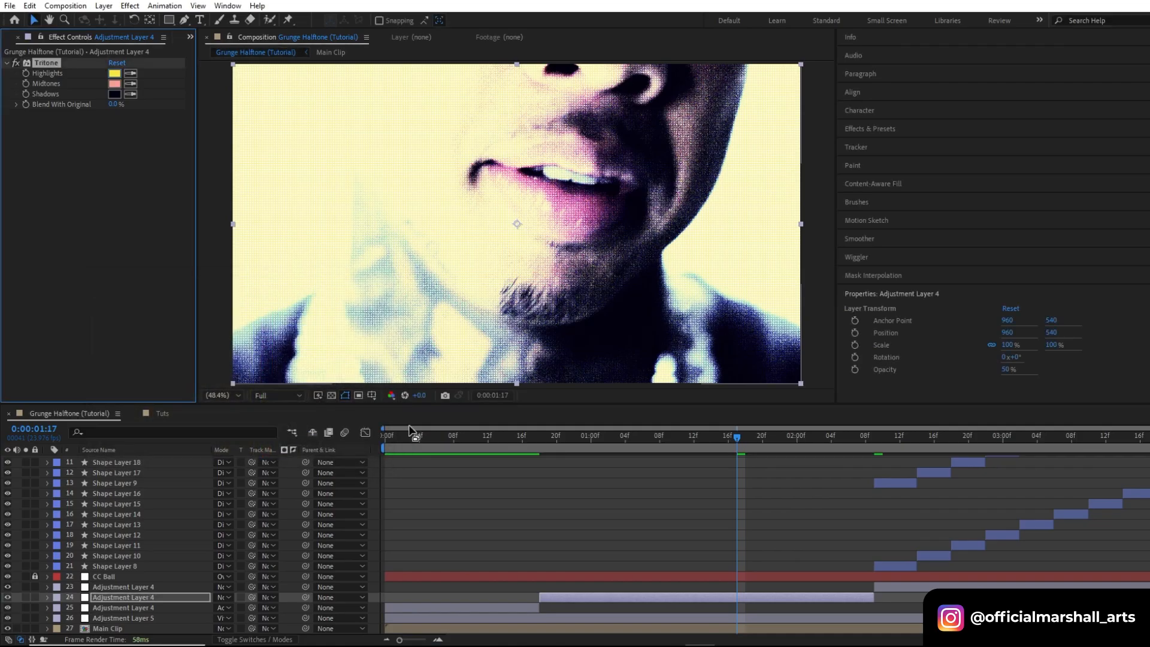
{"action": "left_click", "coordinate": [387, 436]}
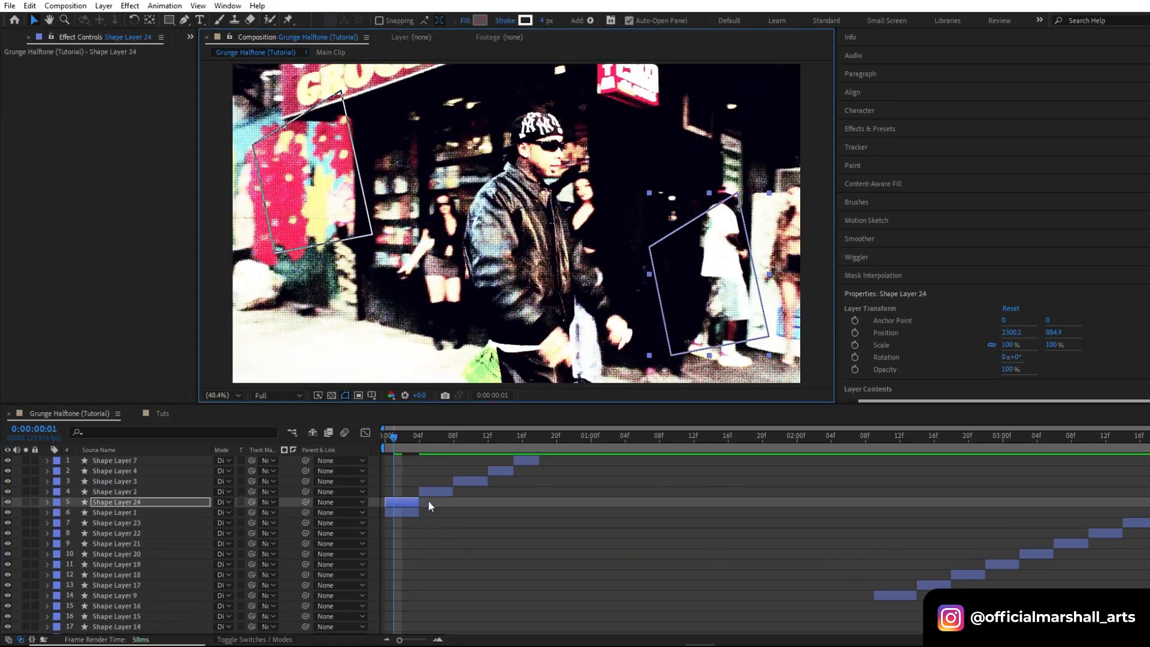
Select the new outline shape's clip to place it in the staggered sequence
{"action": "left_click", "coordinate": [472, 434]}
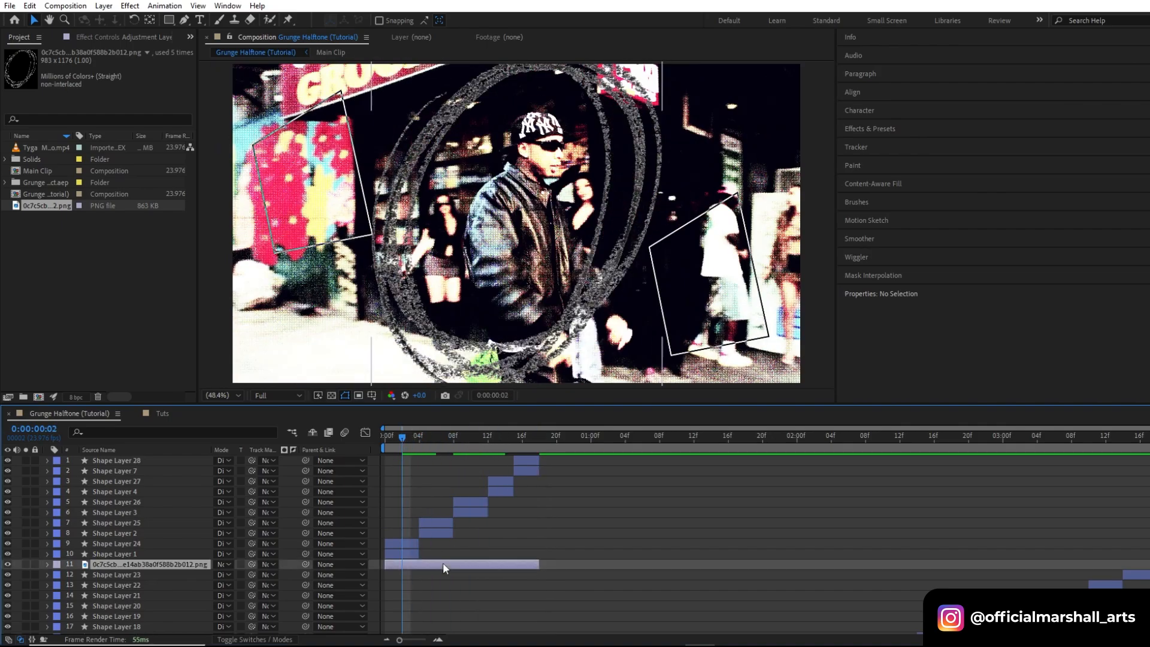
Apply the Invert effect to the scribble circle PNG layer via the effects search
{"action": "left_click", "coordinate": [869, 128]}
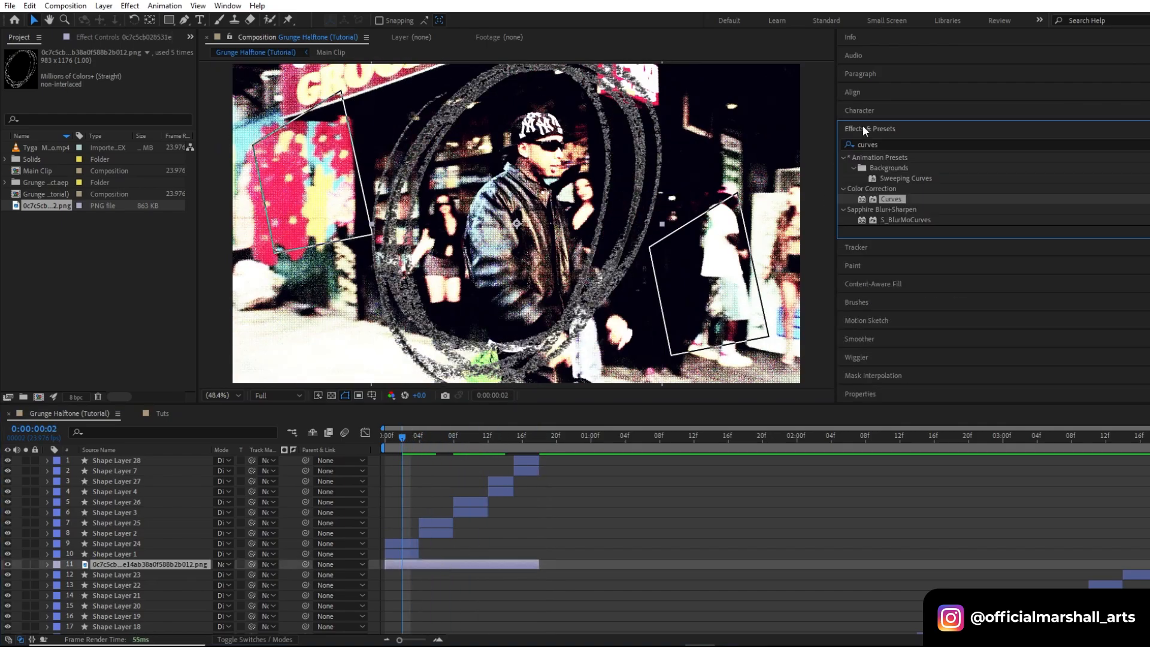
{"action": "type", "text": "in"}
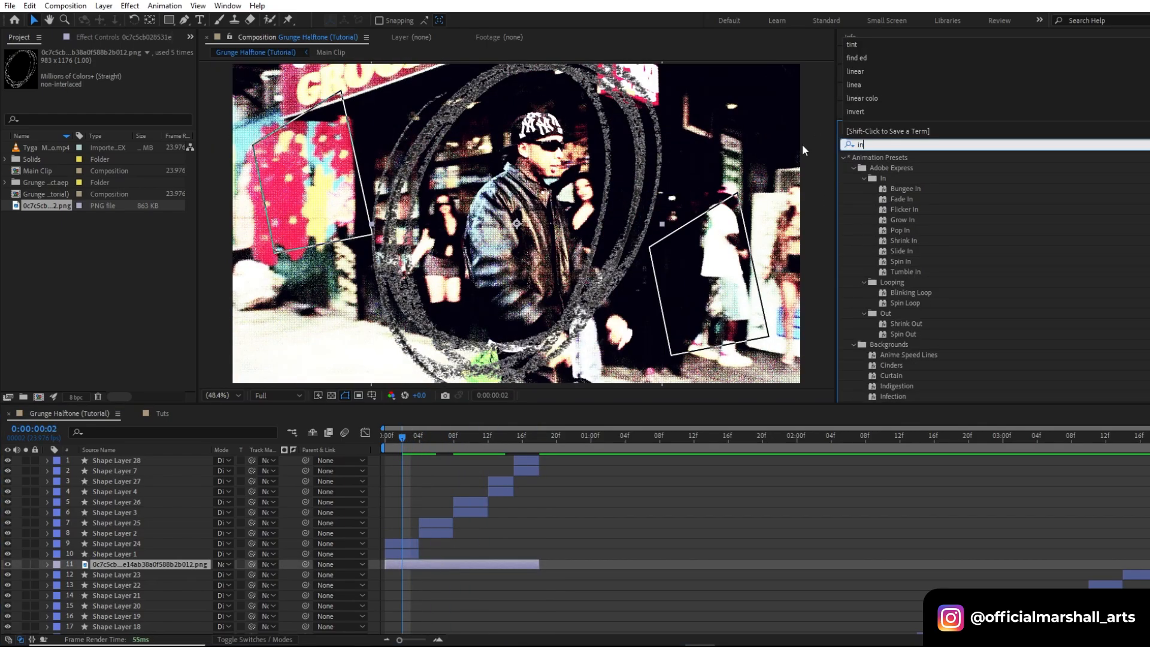
{"action": "double_click", "coordinate": [890, 199]}
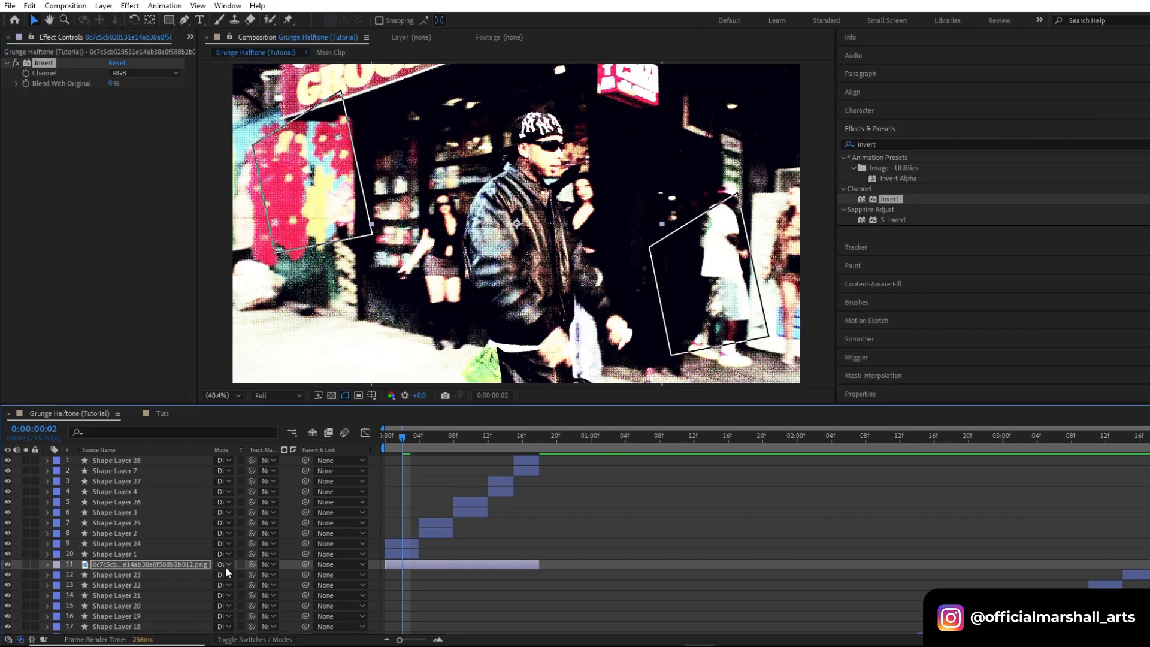
{"action": "left_click", "coordinate": [427, 436]}
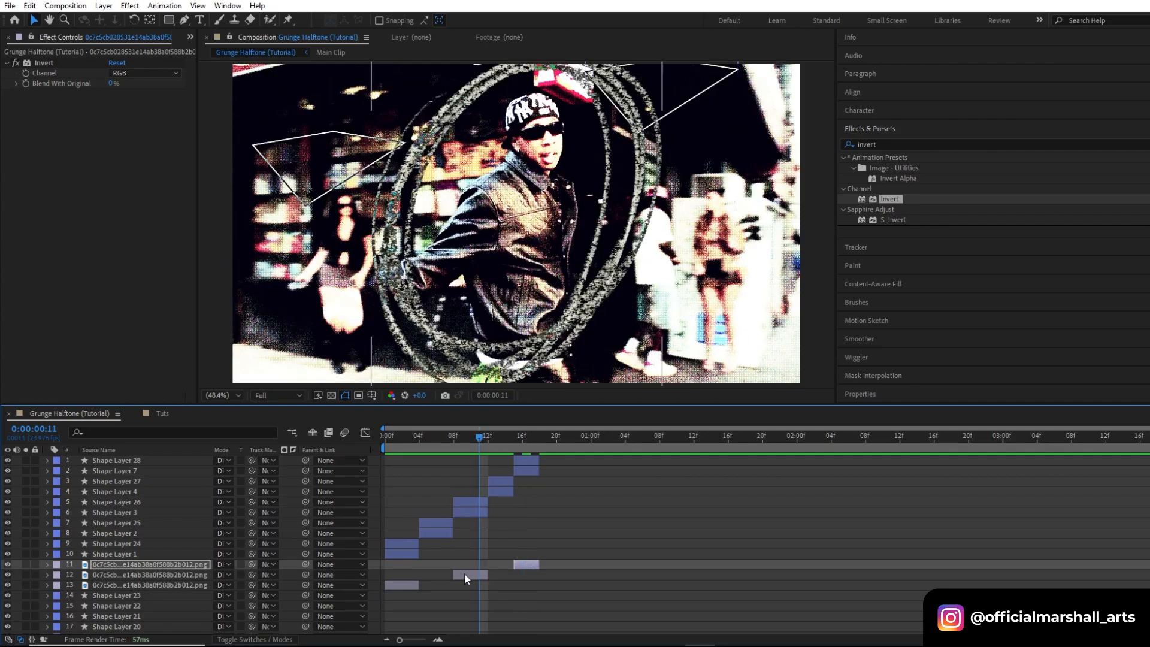
Select the duplicated scribble circle copies to stagger them and vary their scale
{"action": "left_click", "coordinate": [47, 574]}
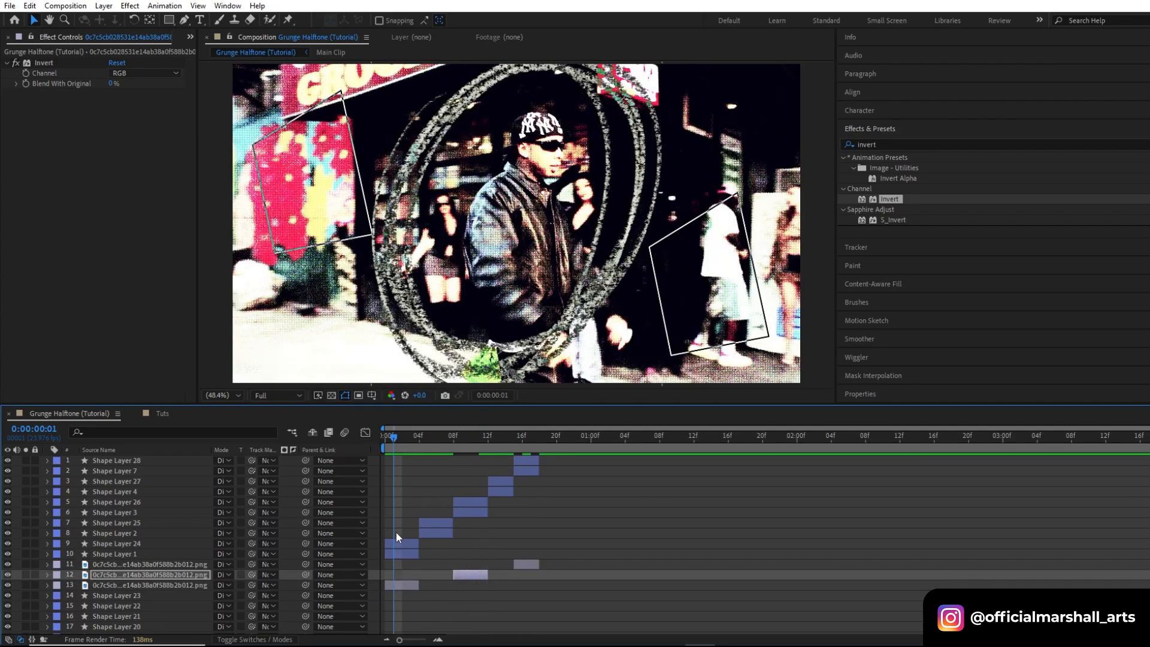
{"action": "left_click", "coordinate": [47, 585]}
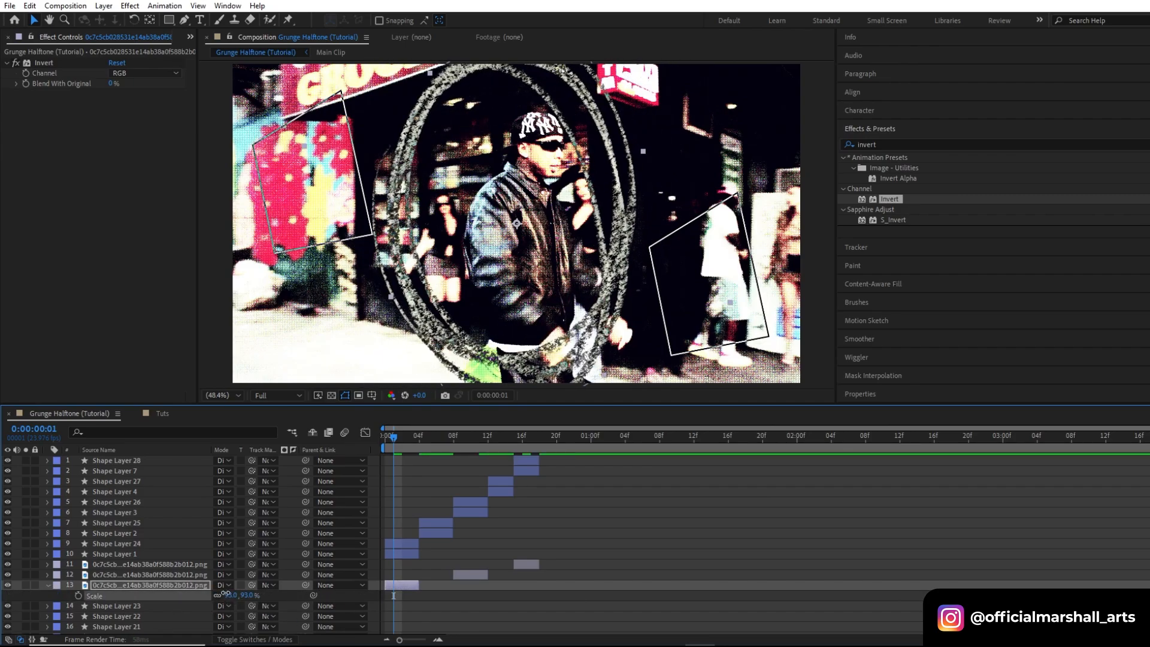
{"action": "left_click", "coordinate": [388, 436]}
{"action": "type", "text": "fill"}
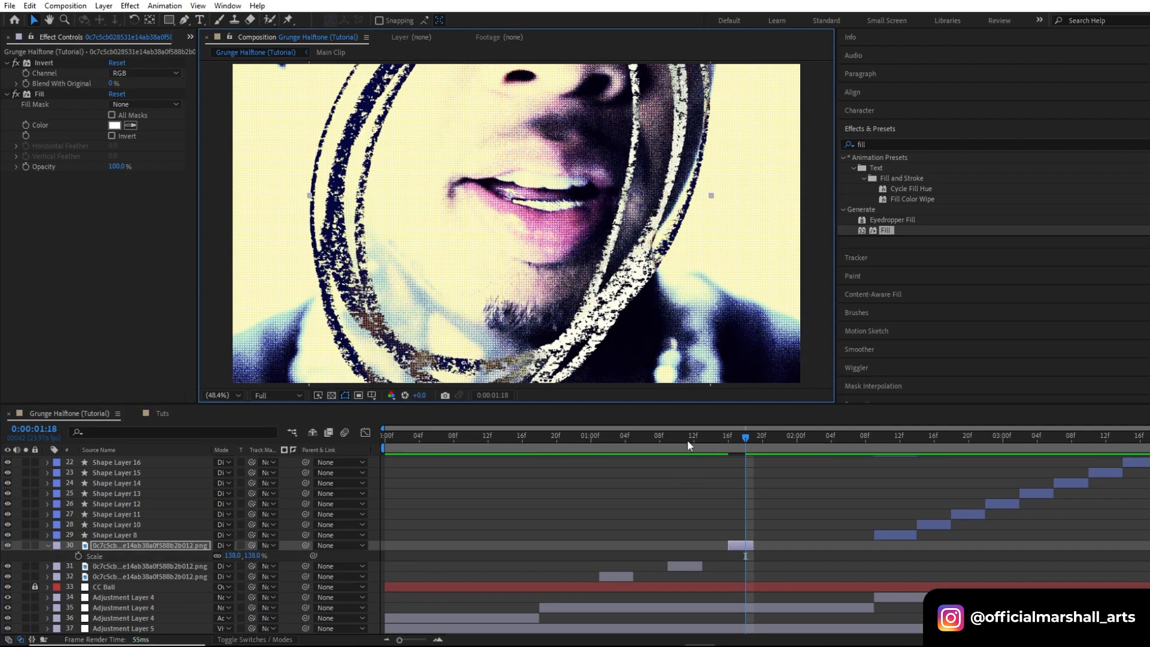
Scrub back to an earlier frame to preview the white 130% scribble circle
{"action": "left_click", "coordinate": [522, 436]}
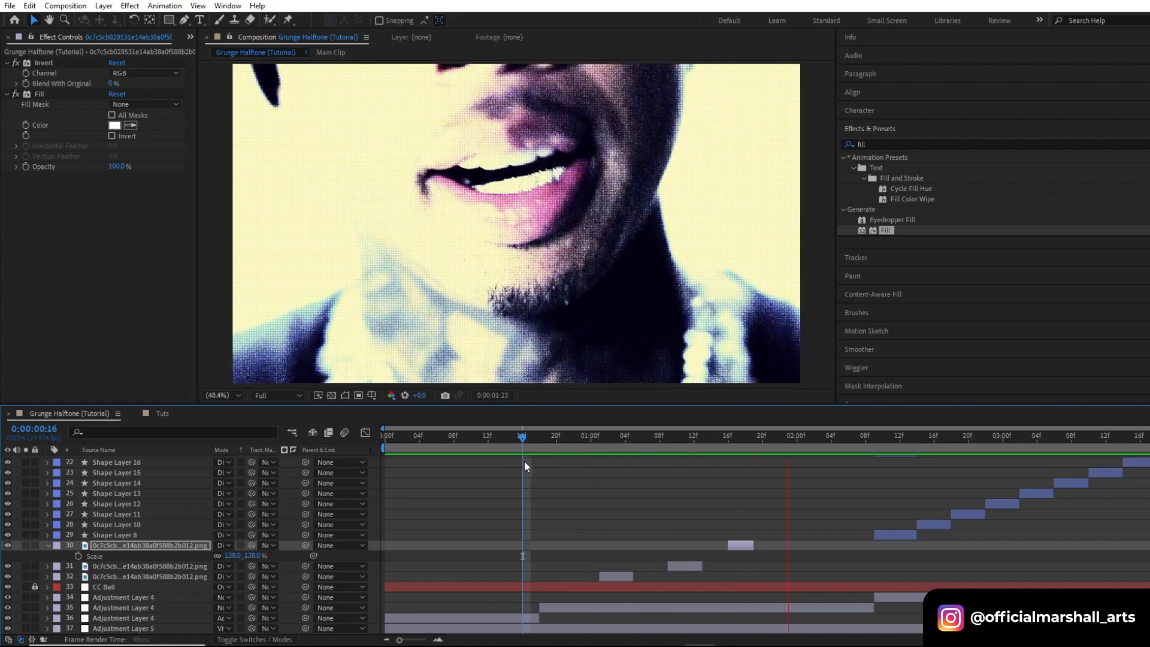